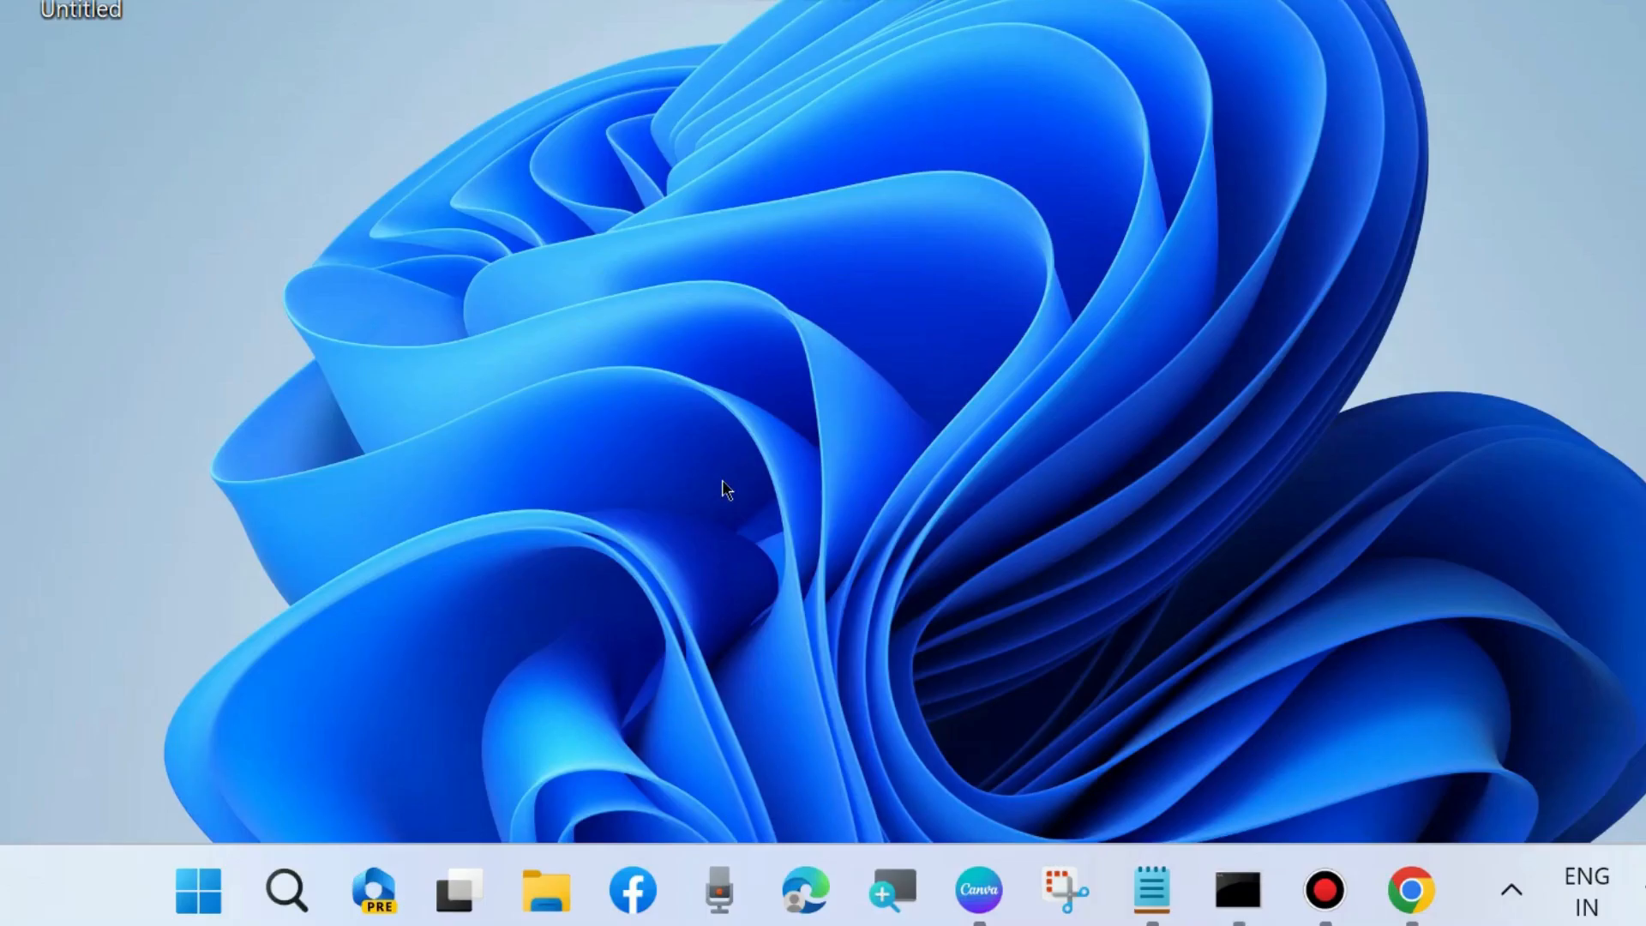
Bring up the Start button's quick link menu to reach Task Manager.
{"action": "right_click", "coordinate": [198, 890]}
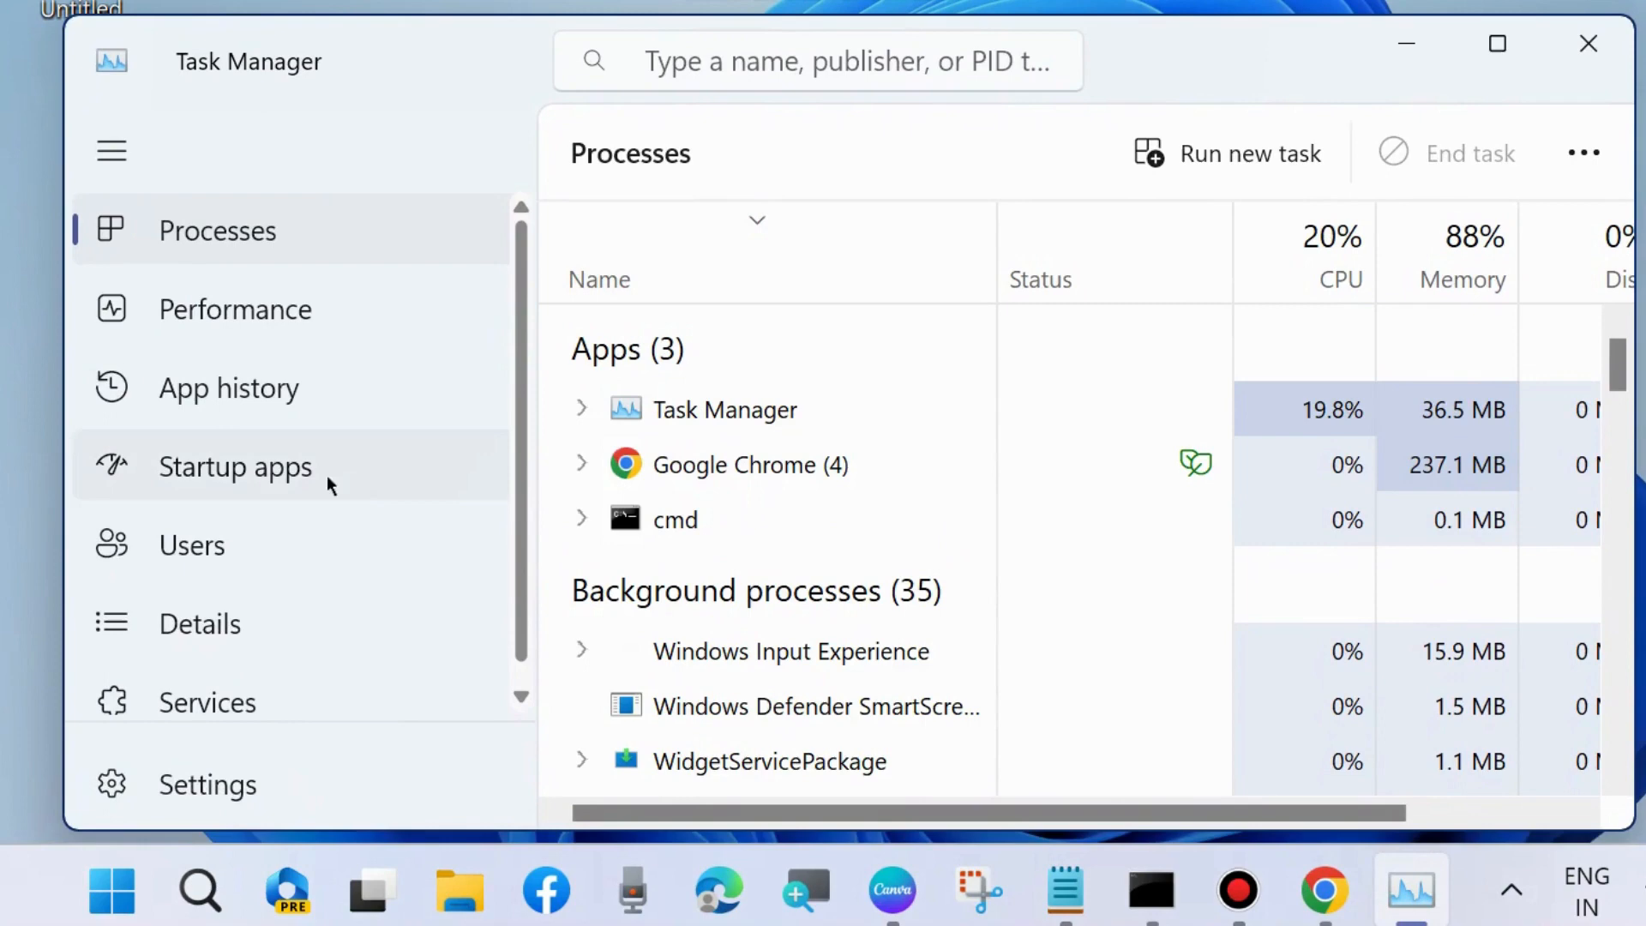
{"action": "mouse_move", "coordinate": [235, 467]}
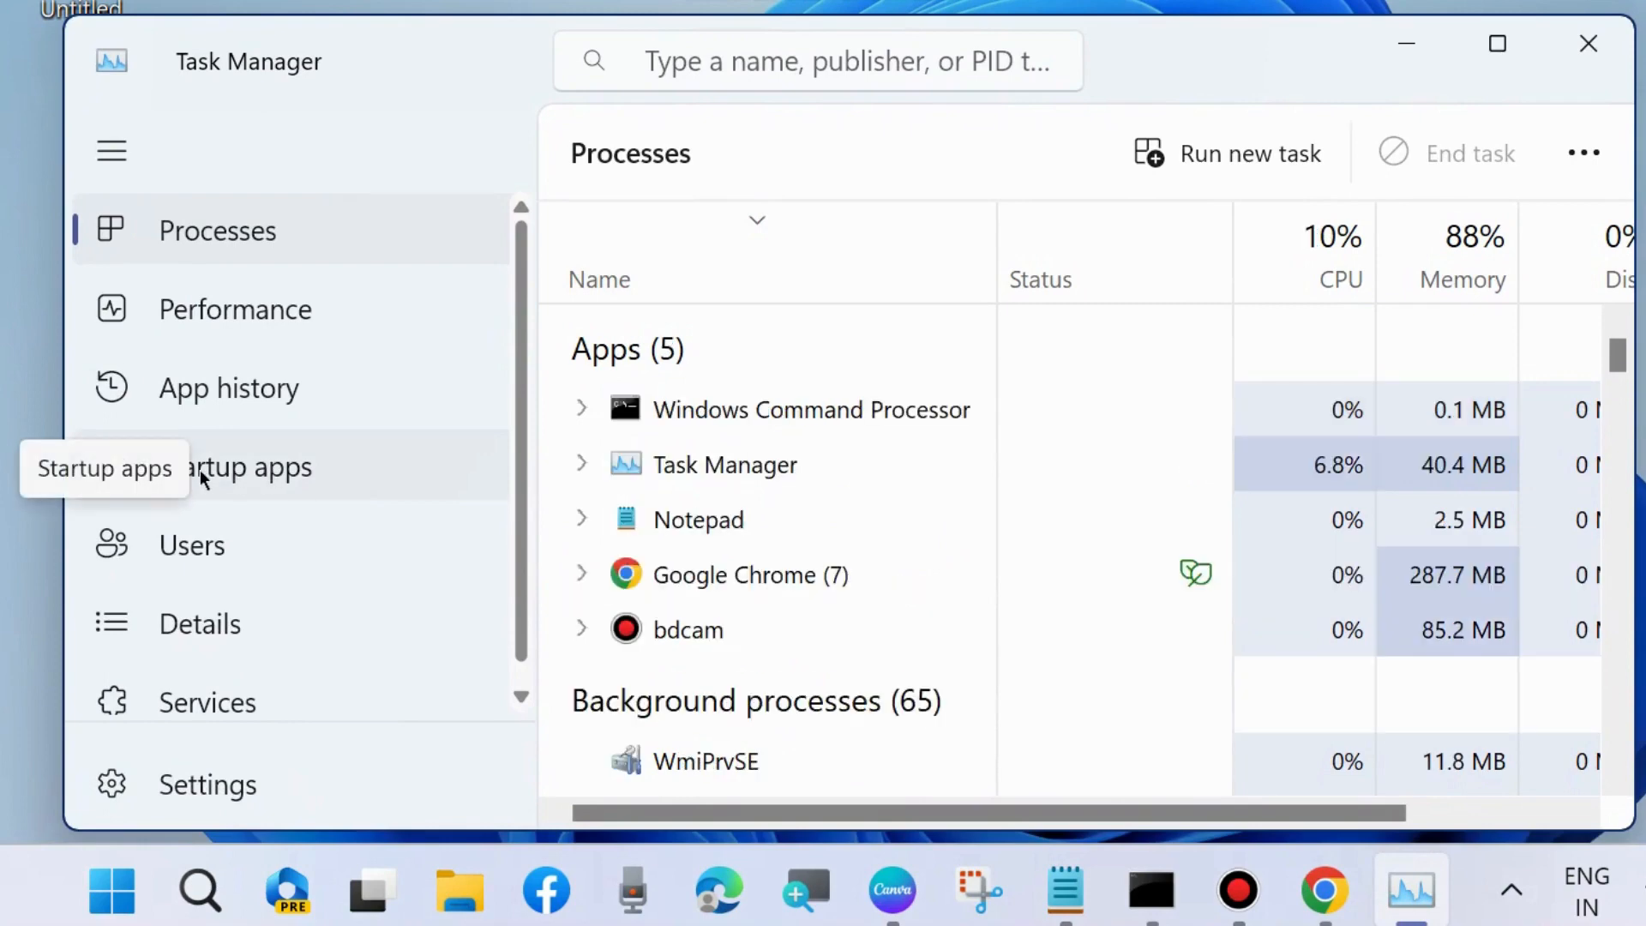
Show the Startup apps list and expand the updater (7) group to reveal cmd.
{"action": "left_click", "coordinate": [249, 467]}
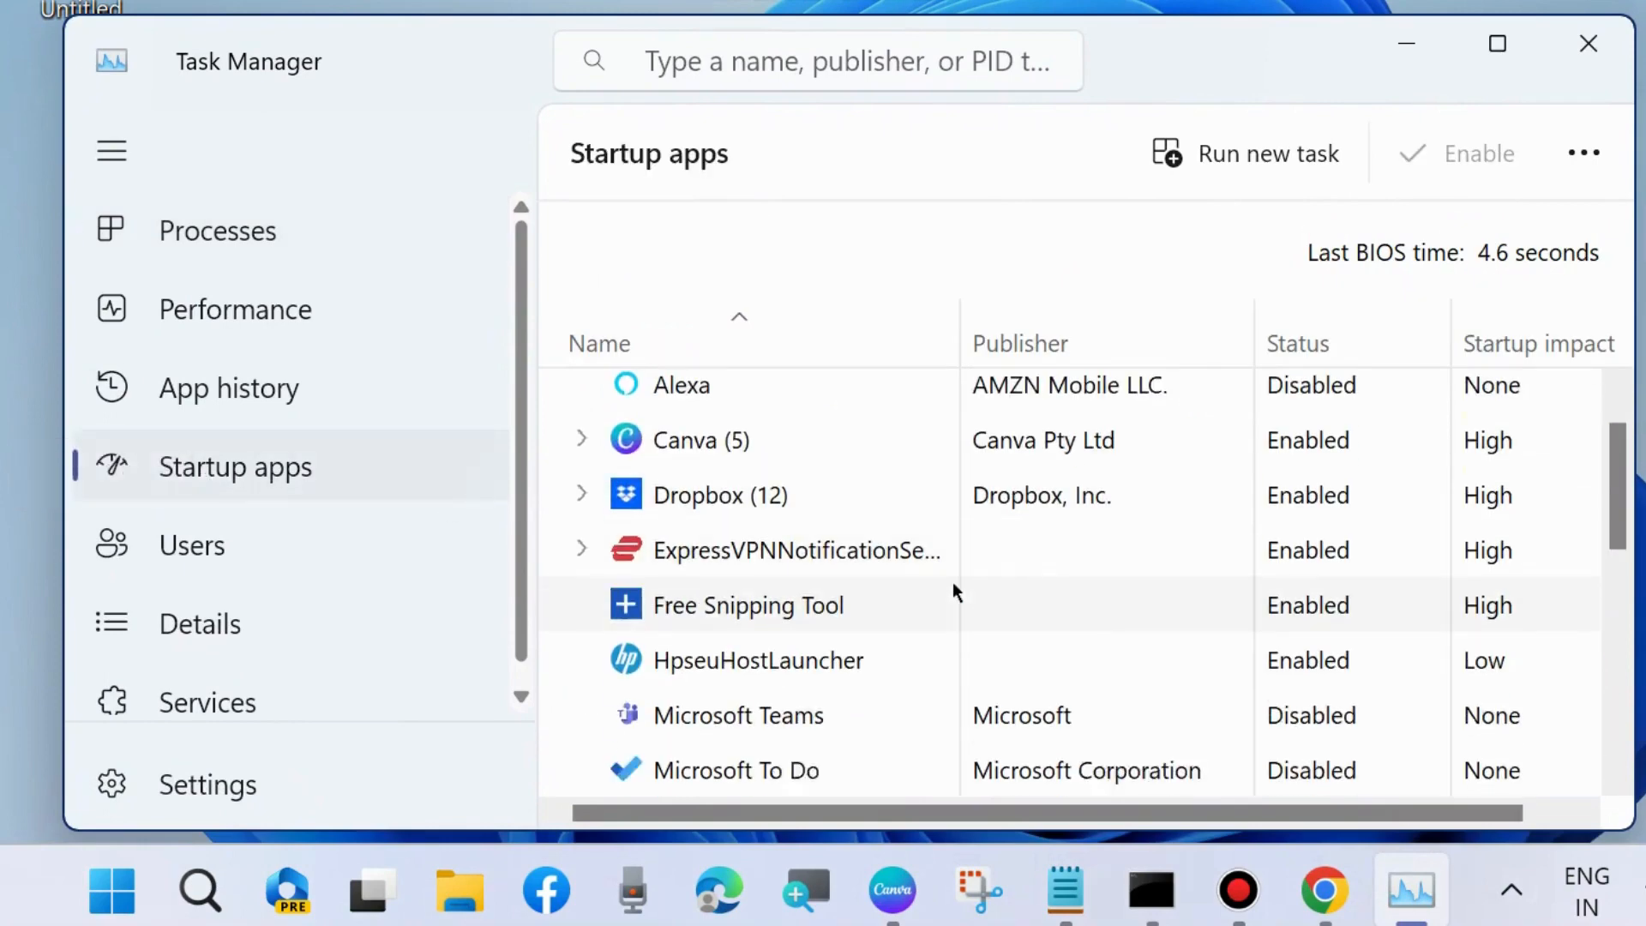
{"action": "scroll", "scroll_direction": "down", "scroll_amount": 3}
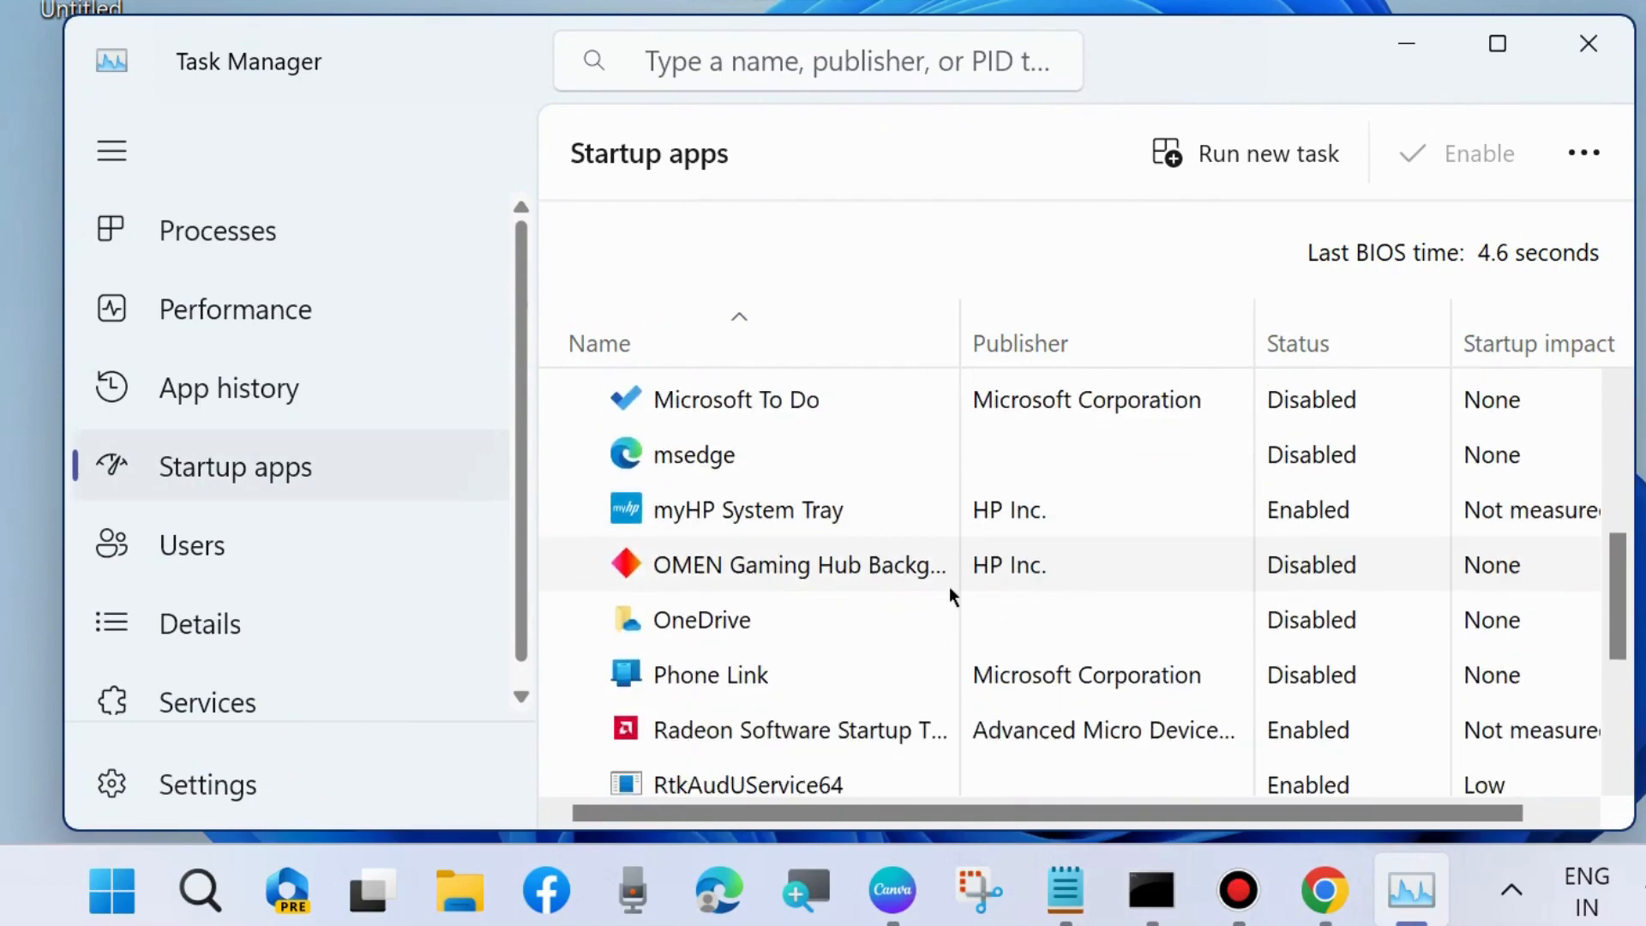
{"action": "scroll", "scroll_direction": "down", "scroll_amount": 3}
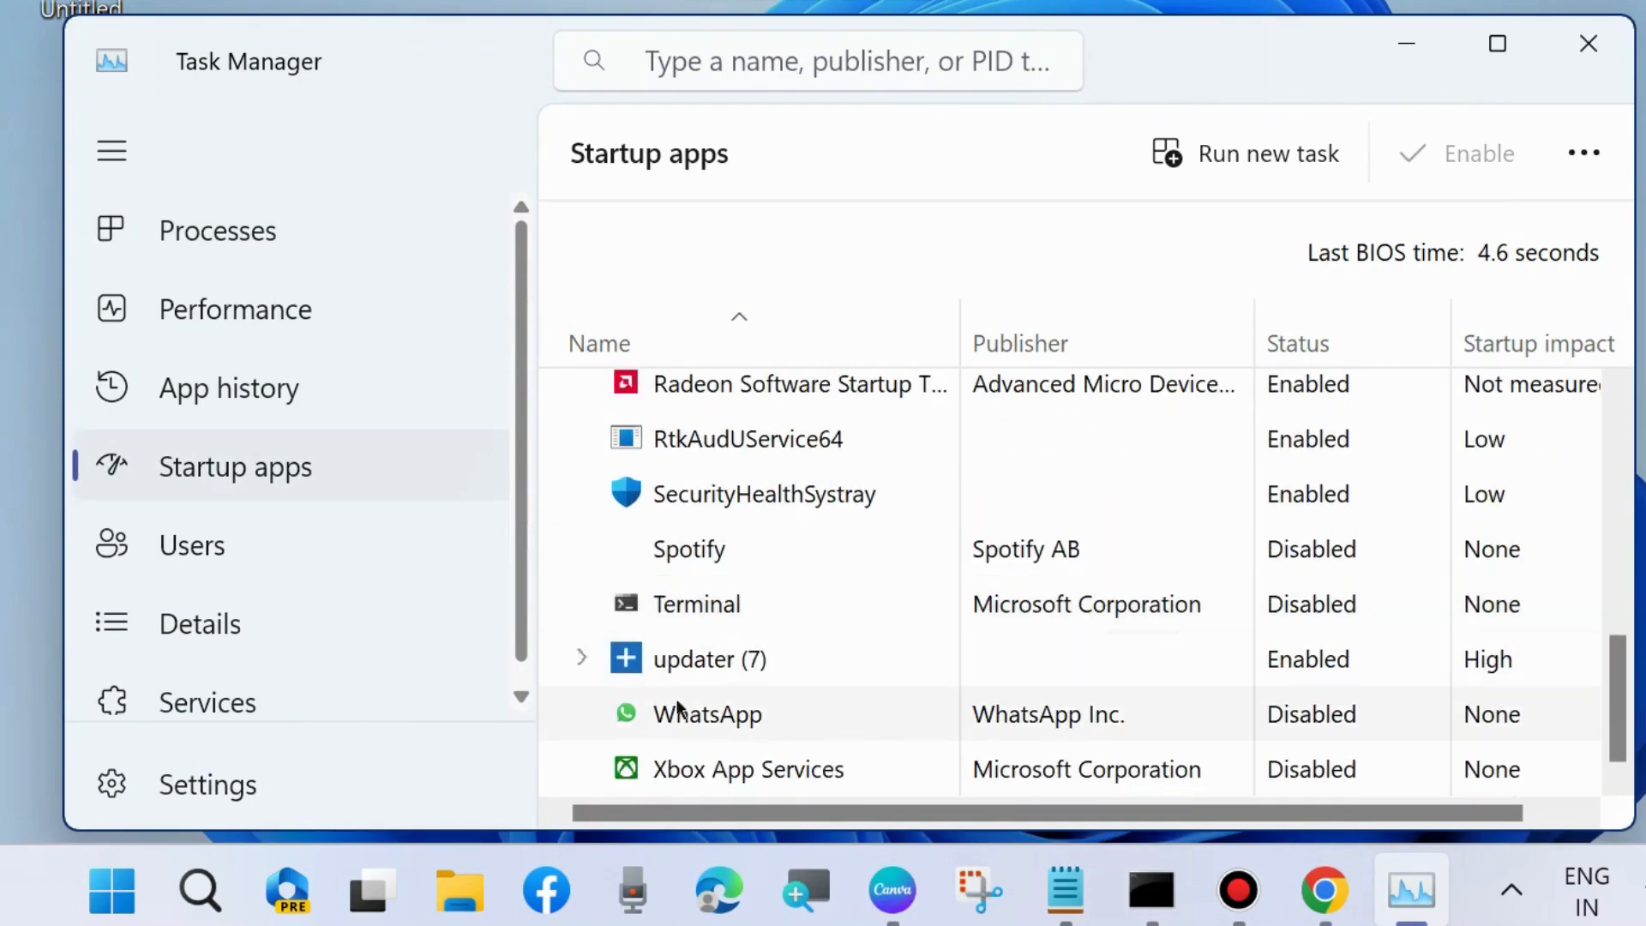
{"action": "left_click", "coordinate": [581, 659]}
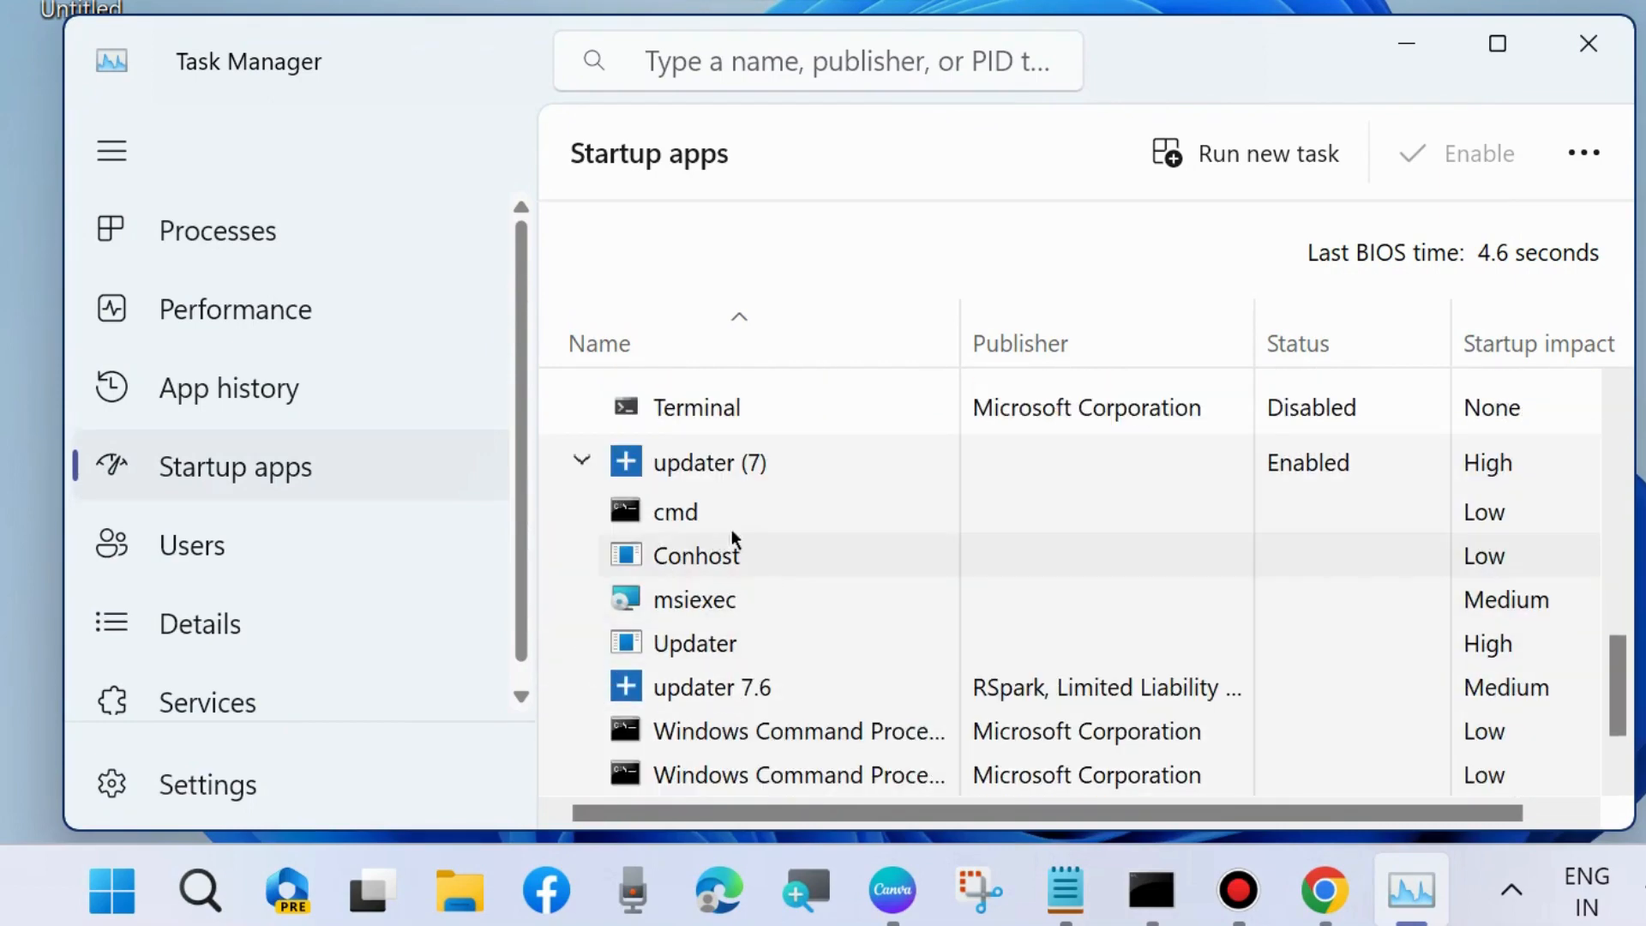
{"action": "mouse_move", "coordinate": [675, 511]}
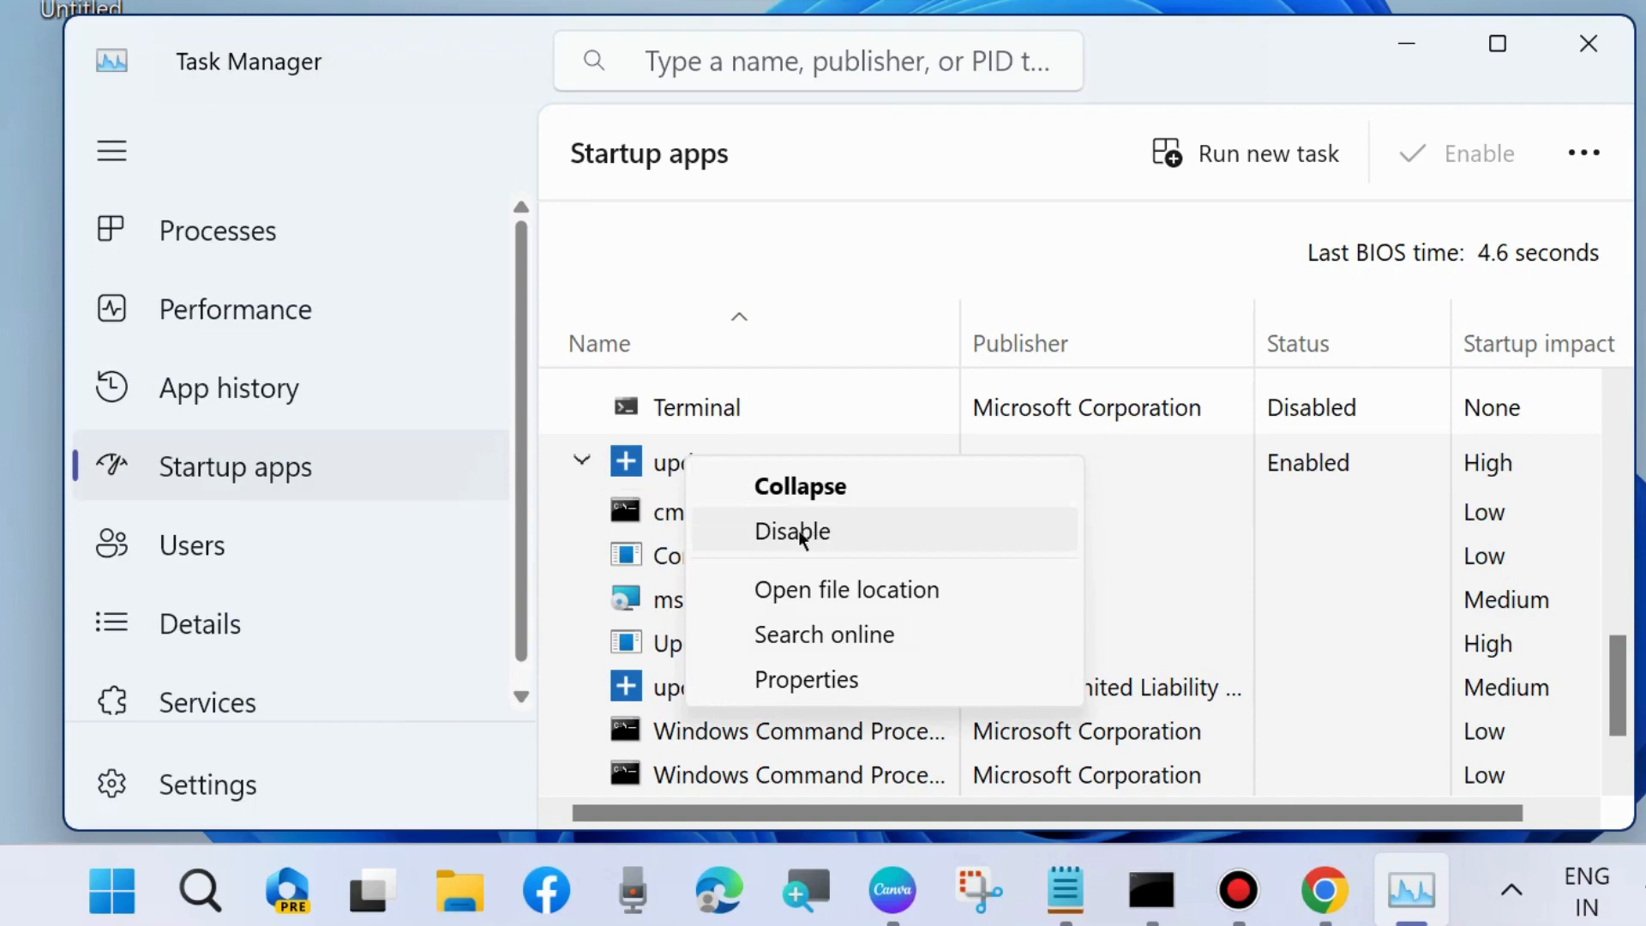
{"action": "mouse_move", "coordinate": [1235, 537]}
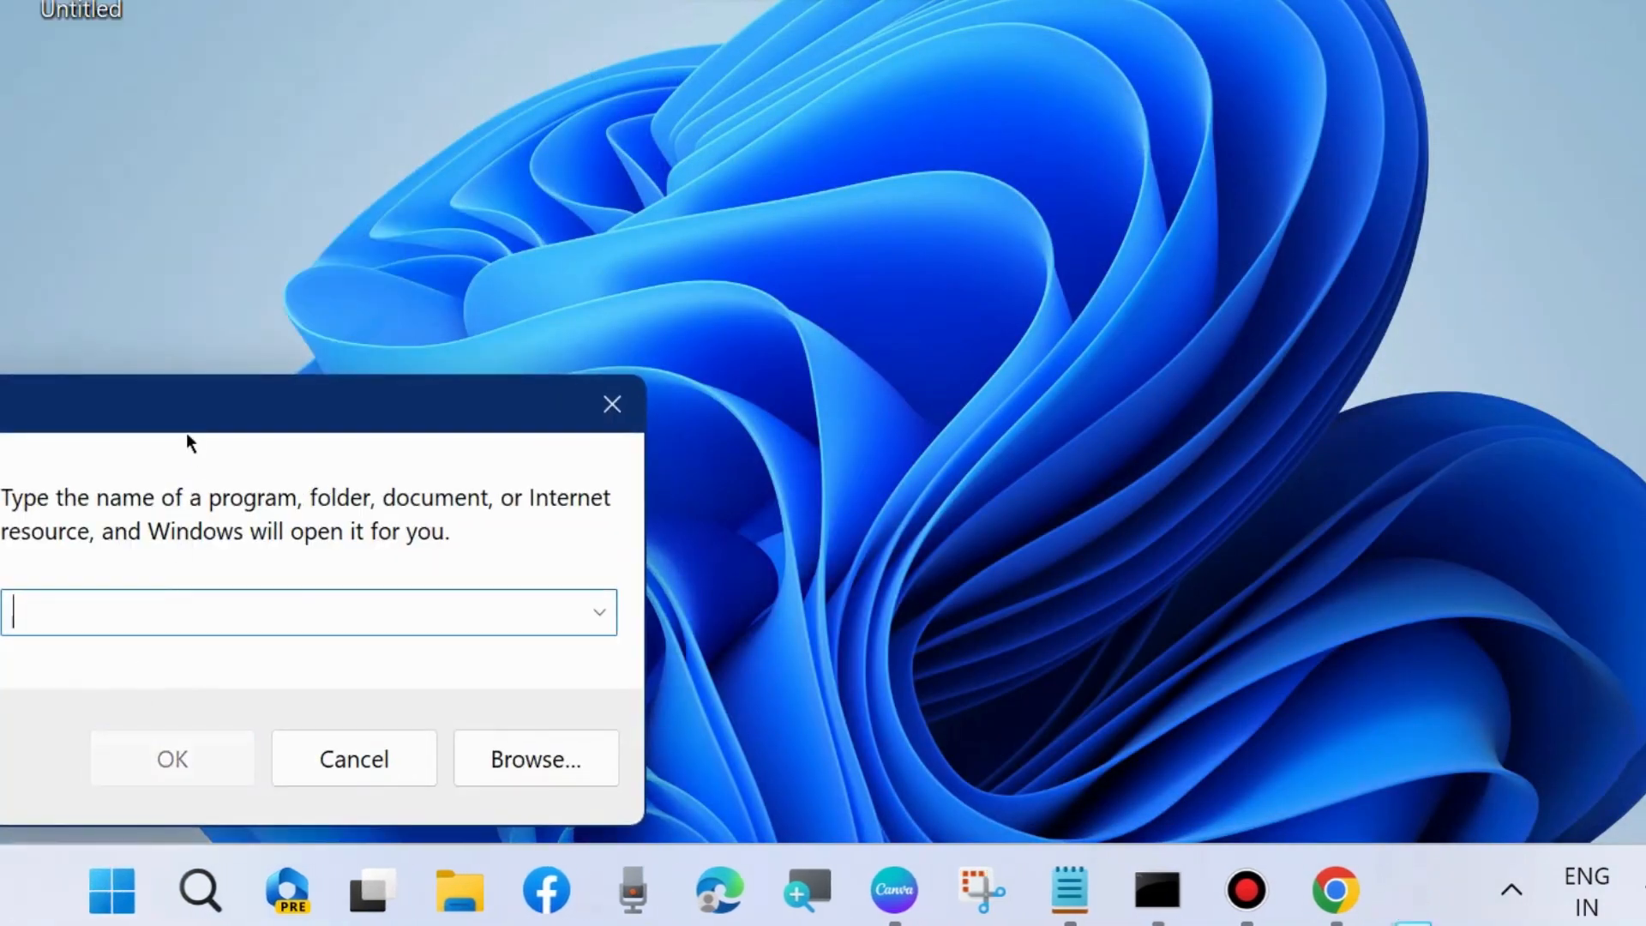
Run msconfig from the Run box to open System Configuration.
{"action": "type", "text": "m"}
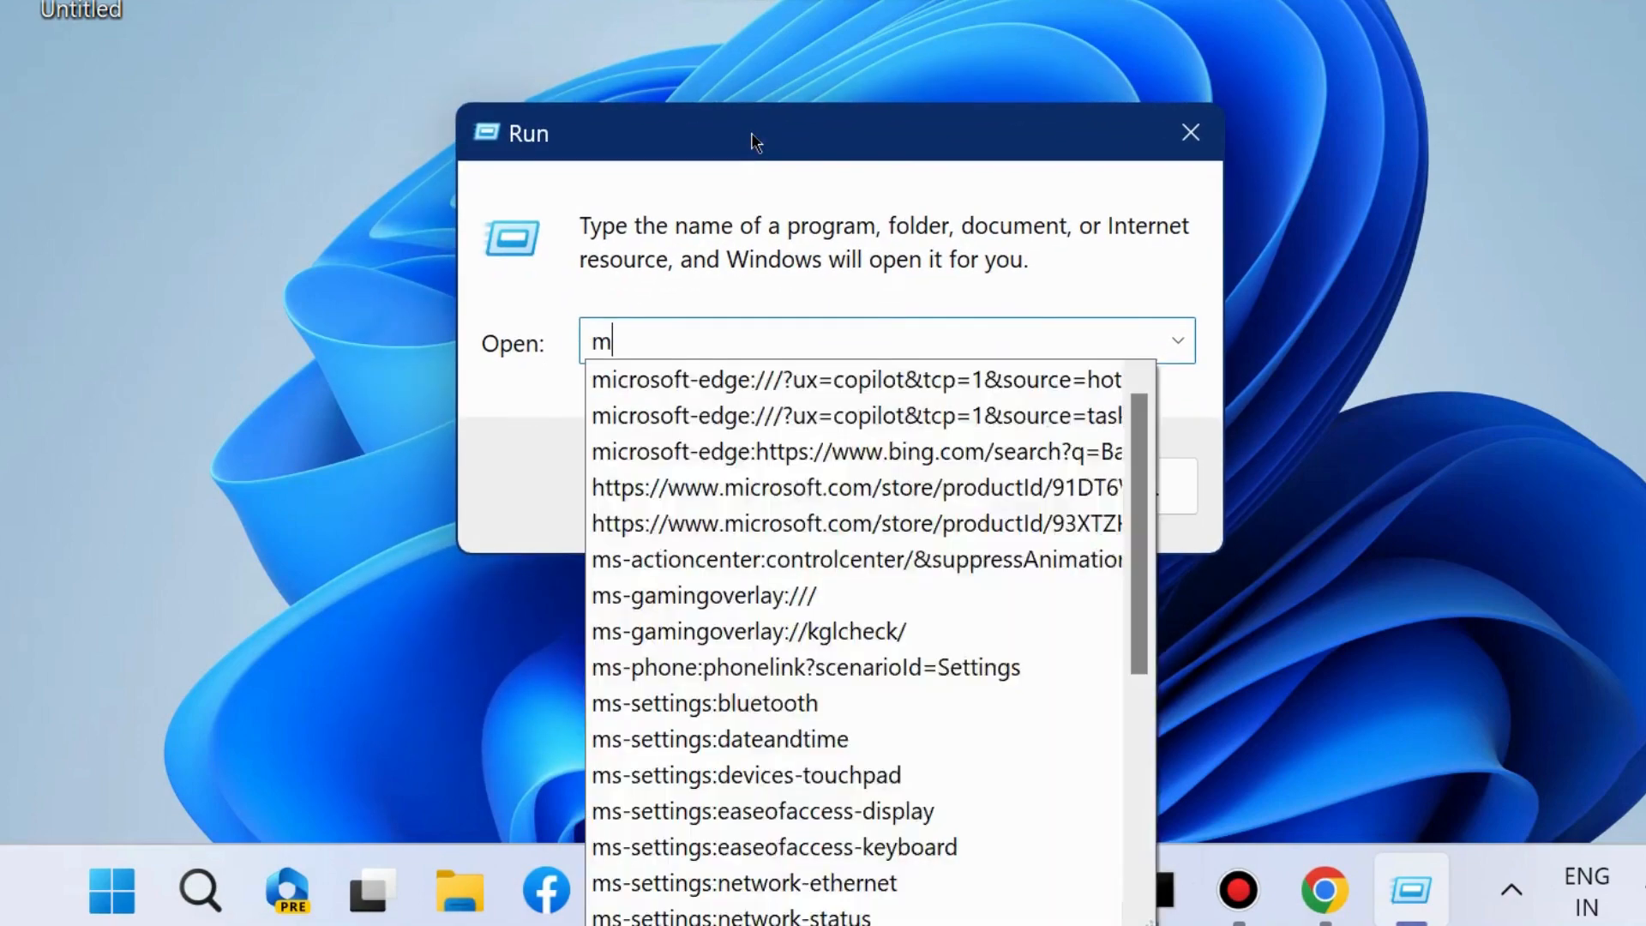
{"action": "type", "text": "sconfig"}
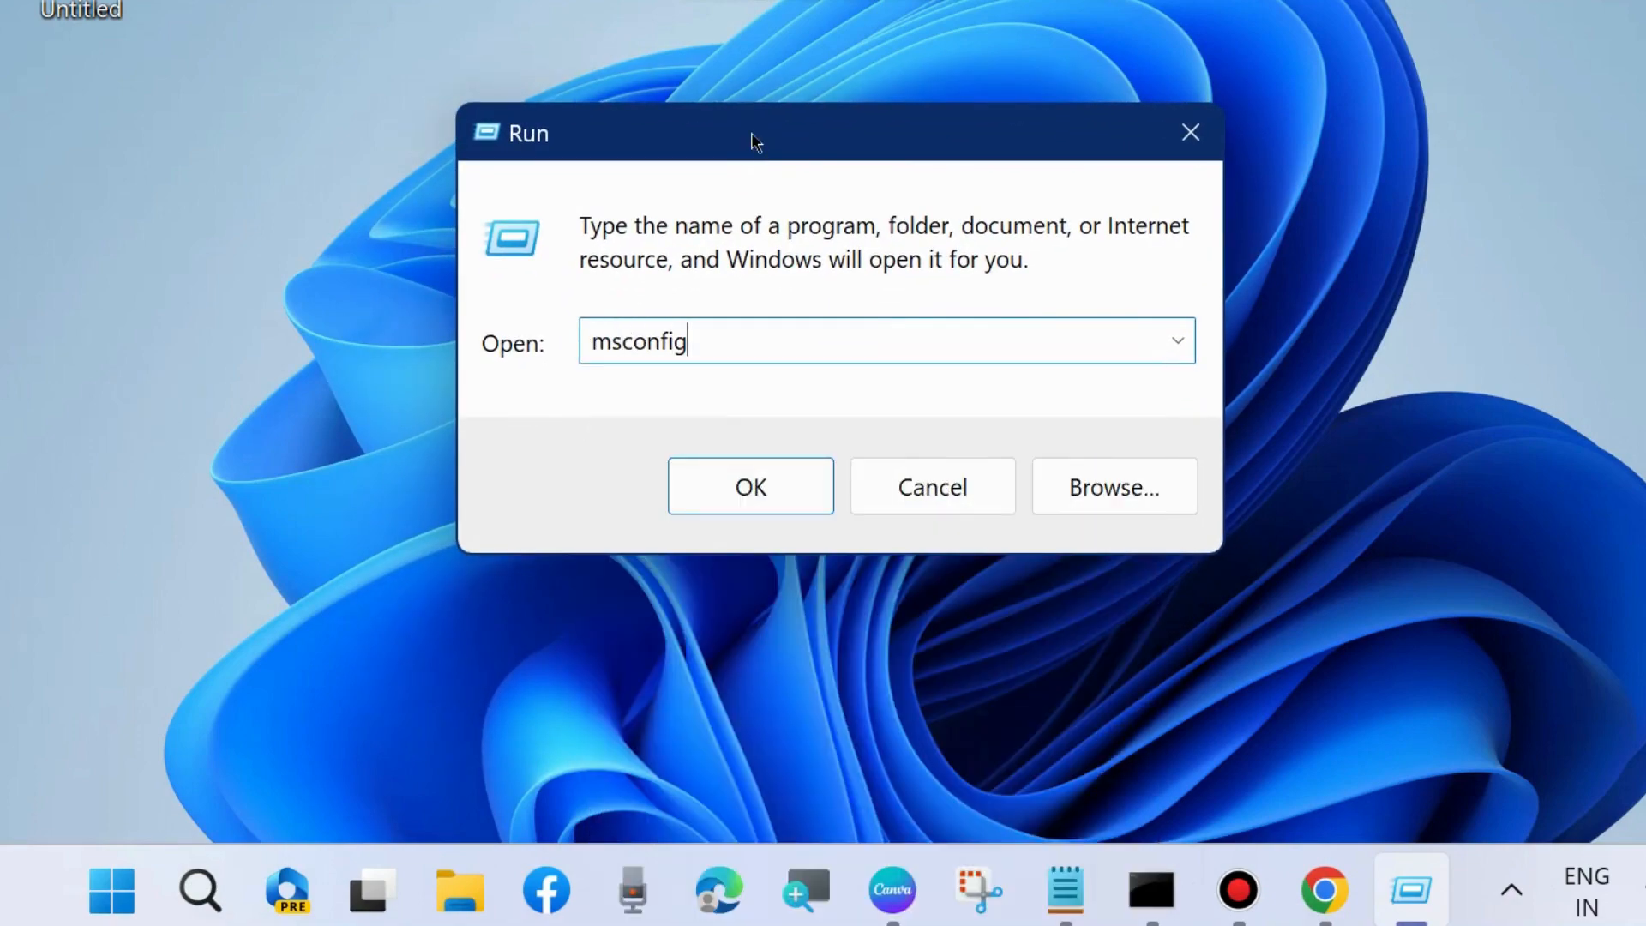
{"action": "left_click", "coordinate": [749, 487]}
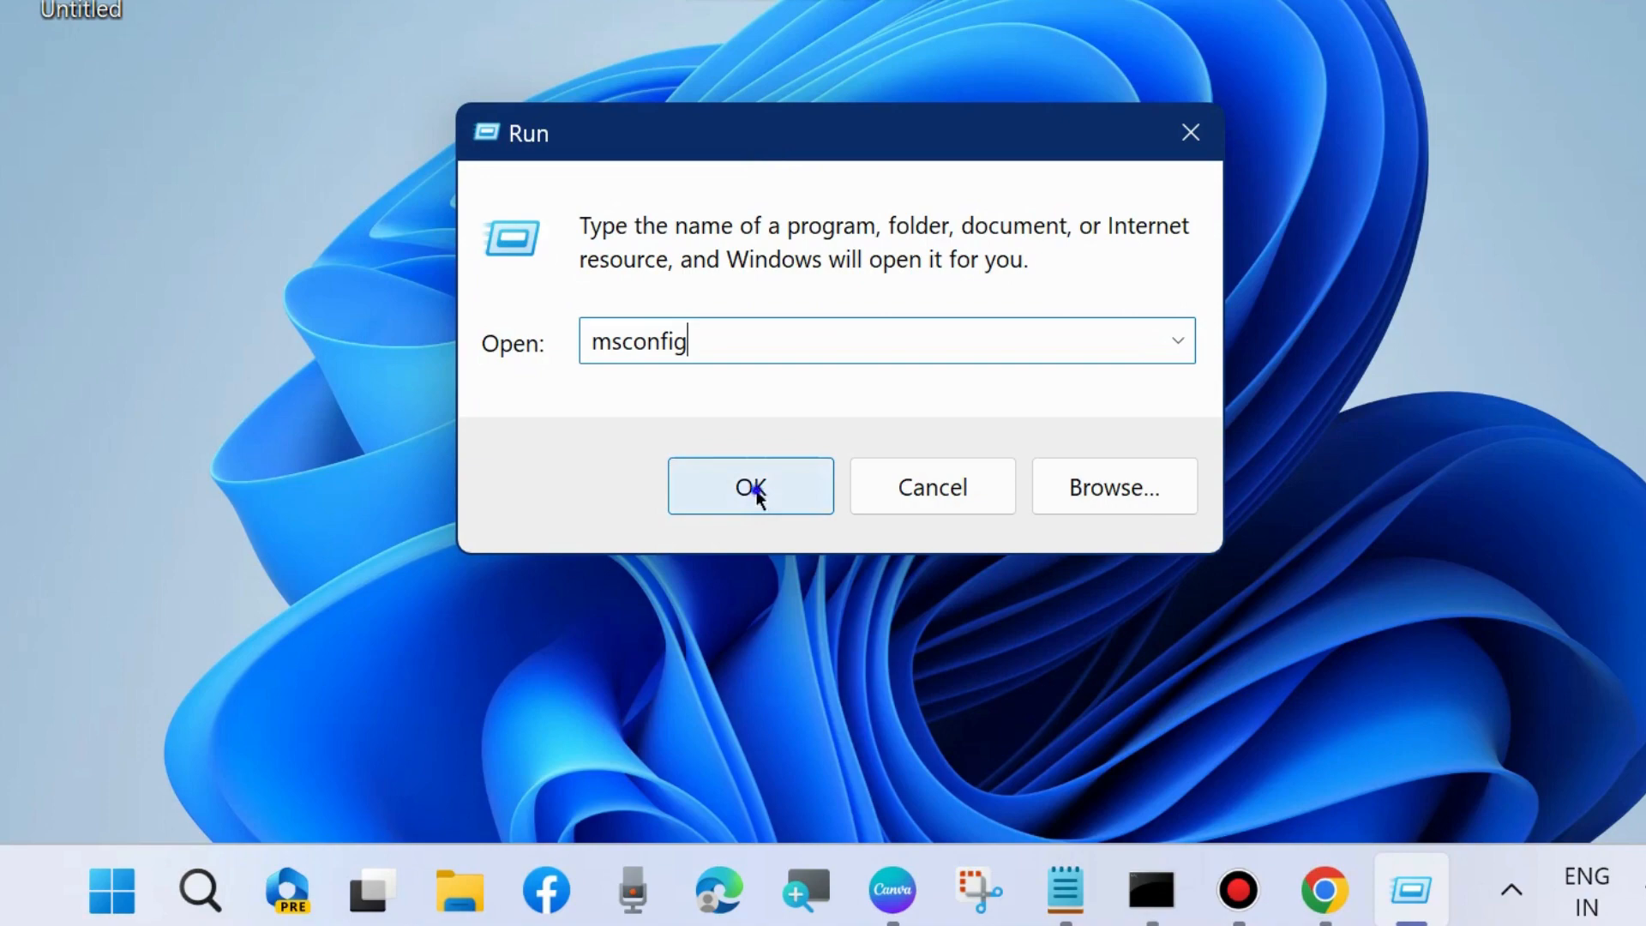
{"action": "left_click", "coordinate": [749, 487]}
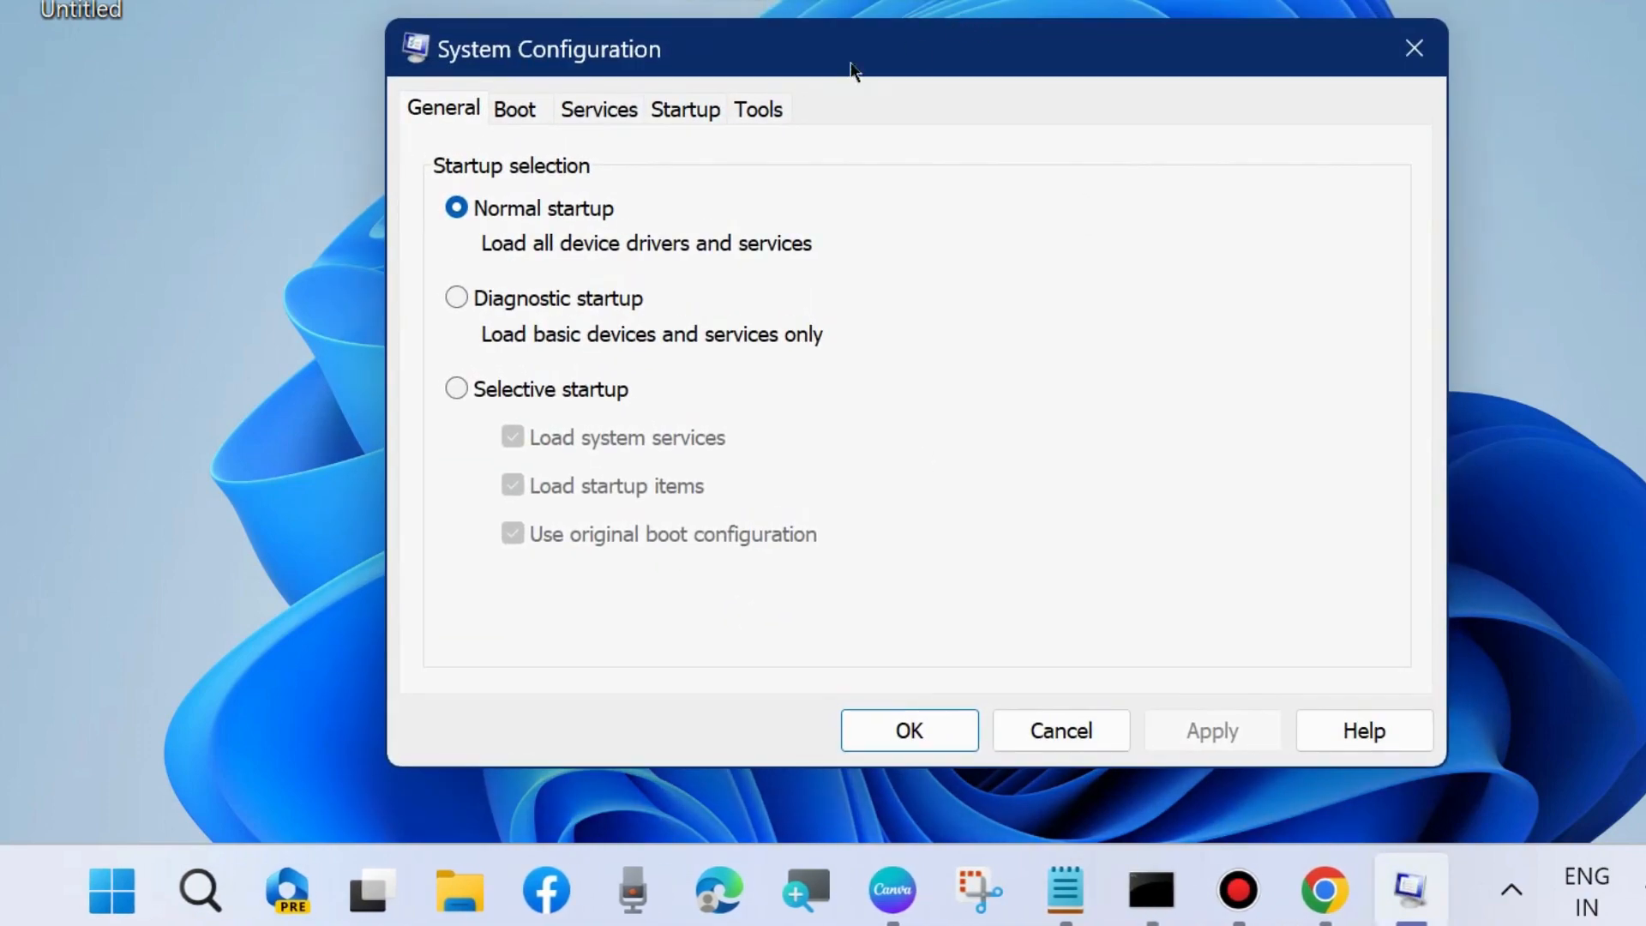
Hide Microsoft services, disable all remaining services, and open Task Manager's Startup apps.
{"action": "left_click", "coordinate": [599, 109]}
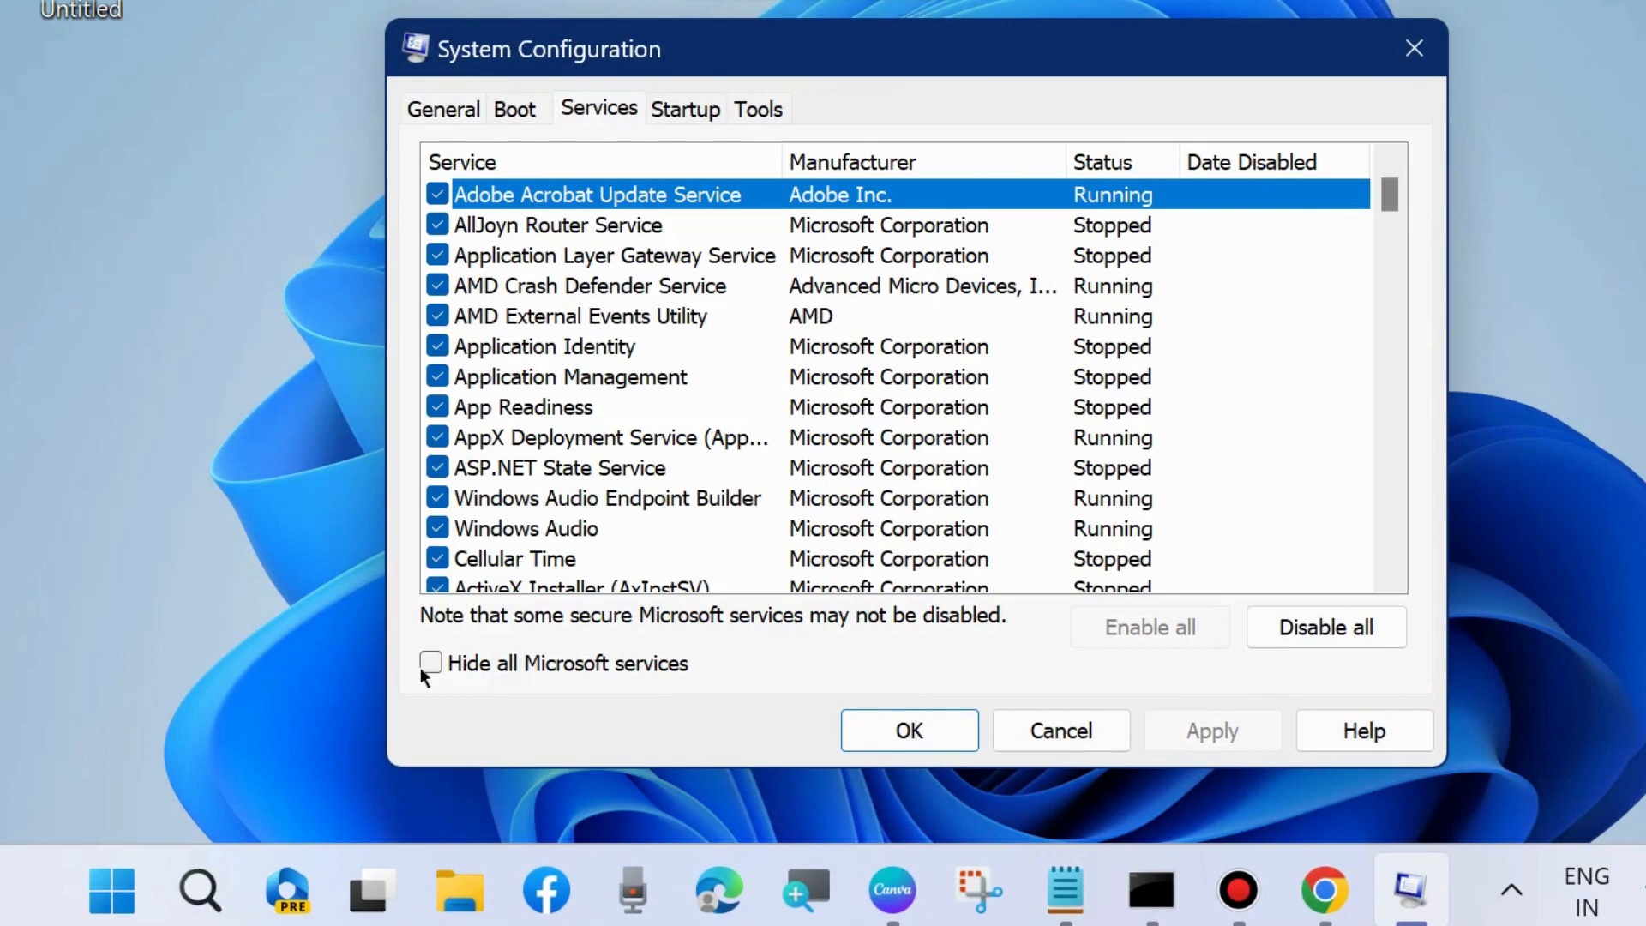
{"action": "left_click", "coordinate": [430, 663]}
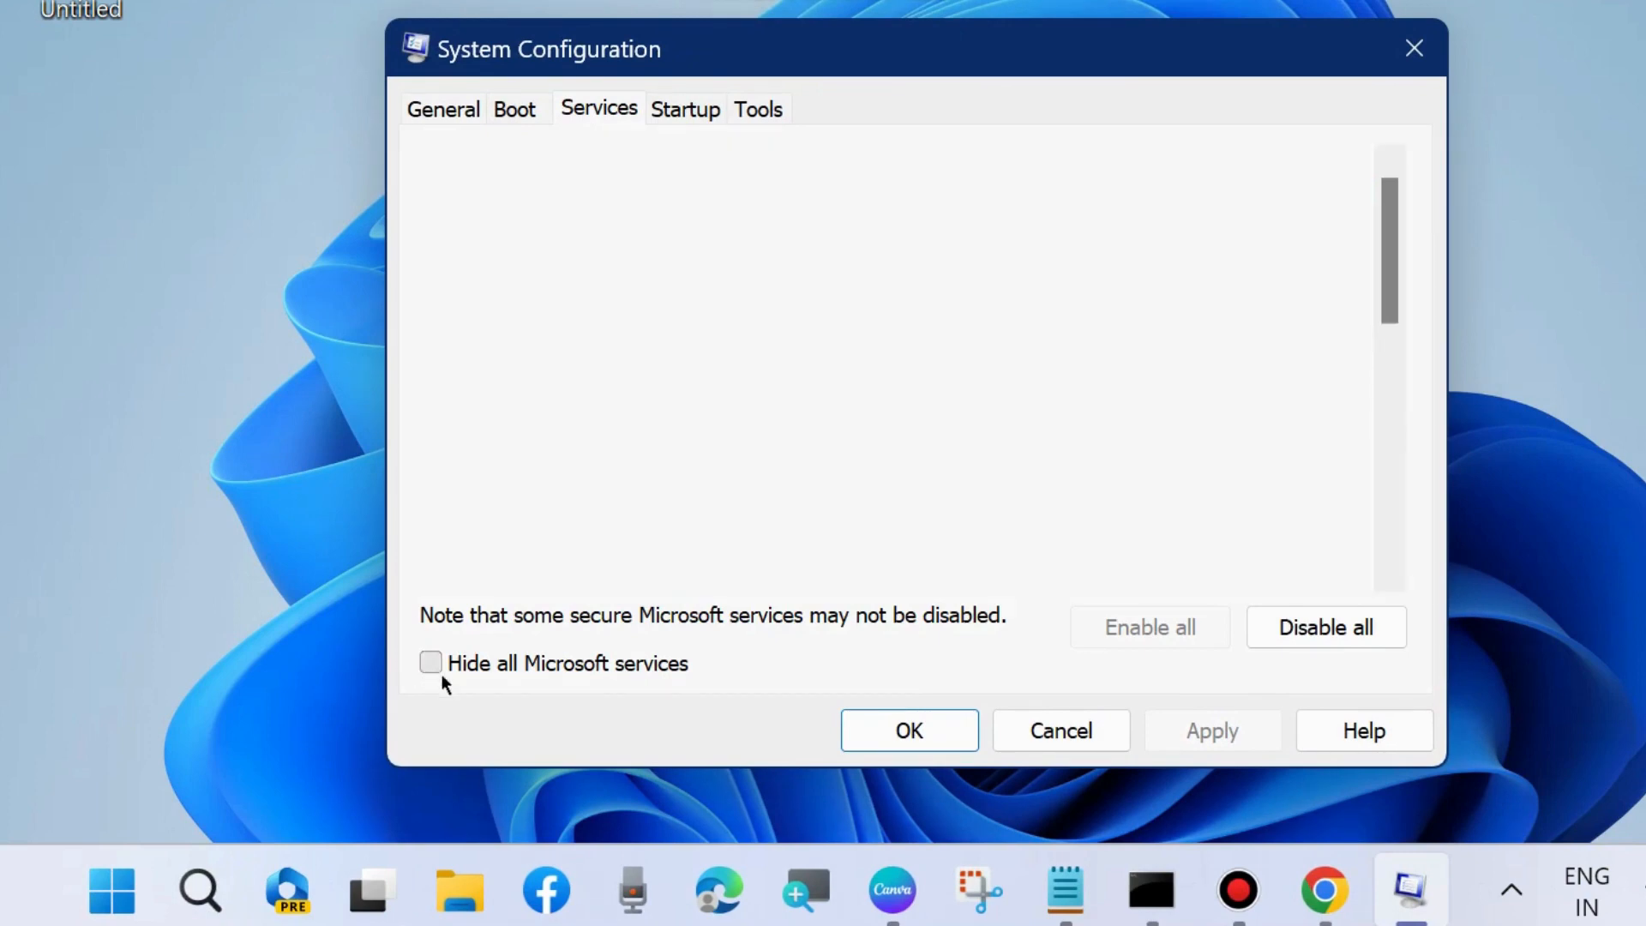
{"action": "left_click", "coordinate": [431, 662]}
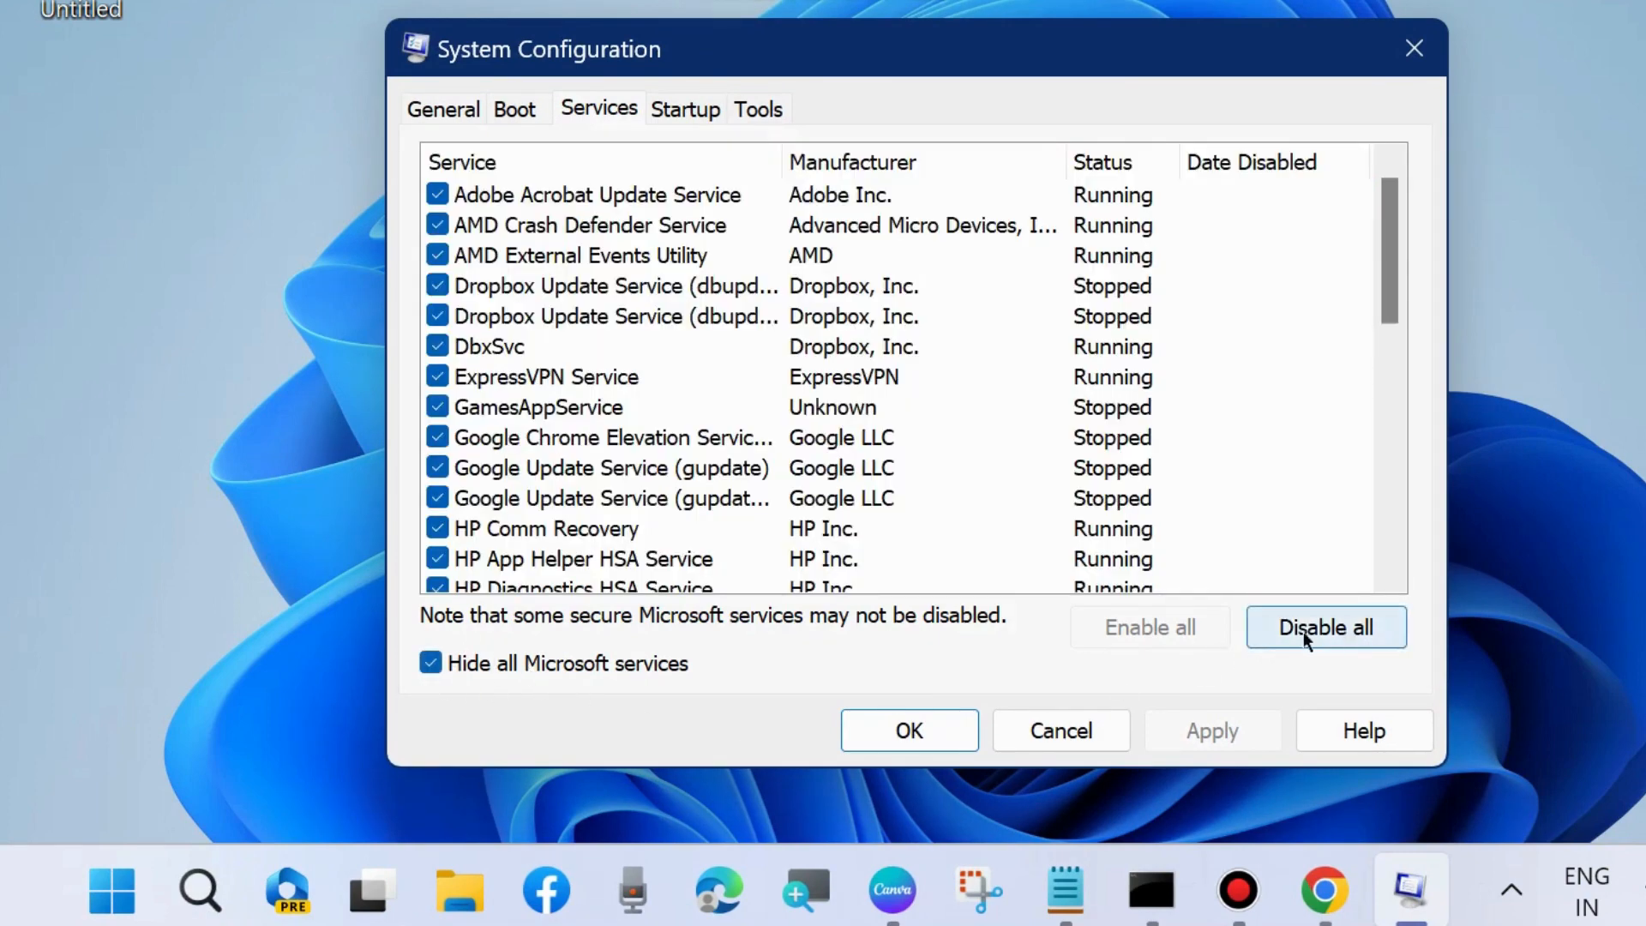
{"action": "mouse_move", "coordinate": [733, 197]}
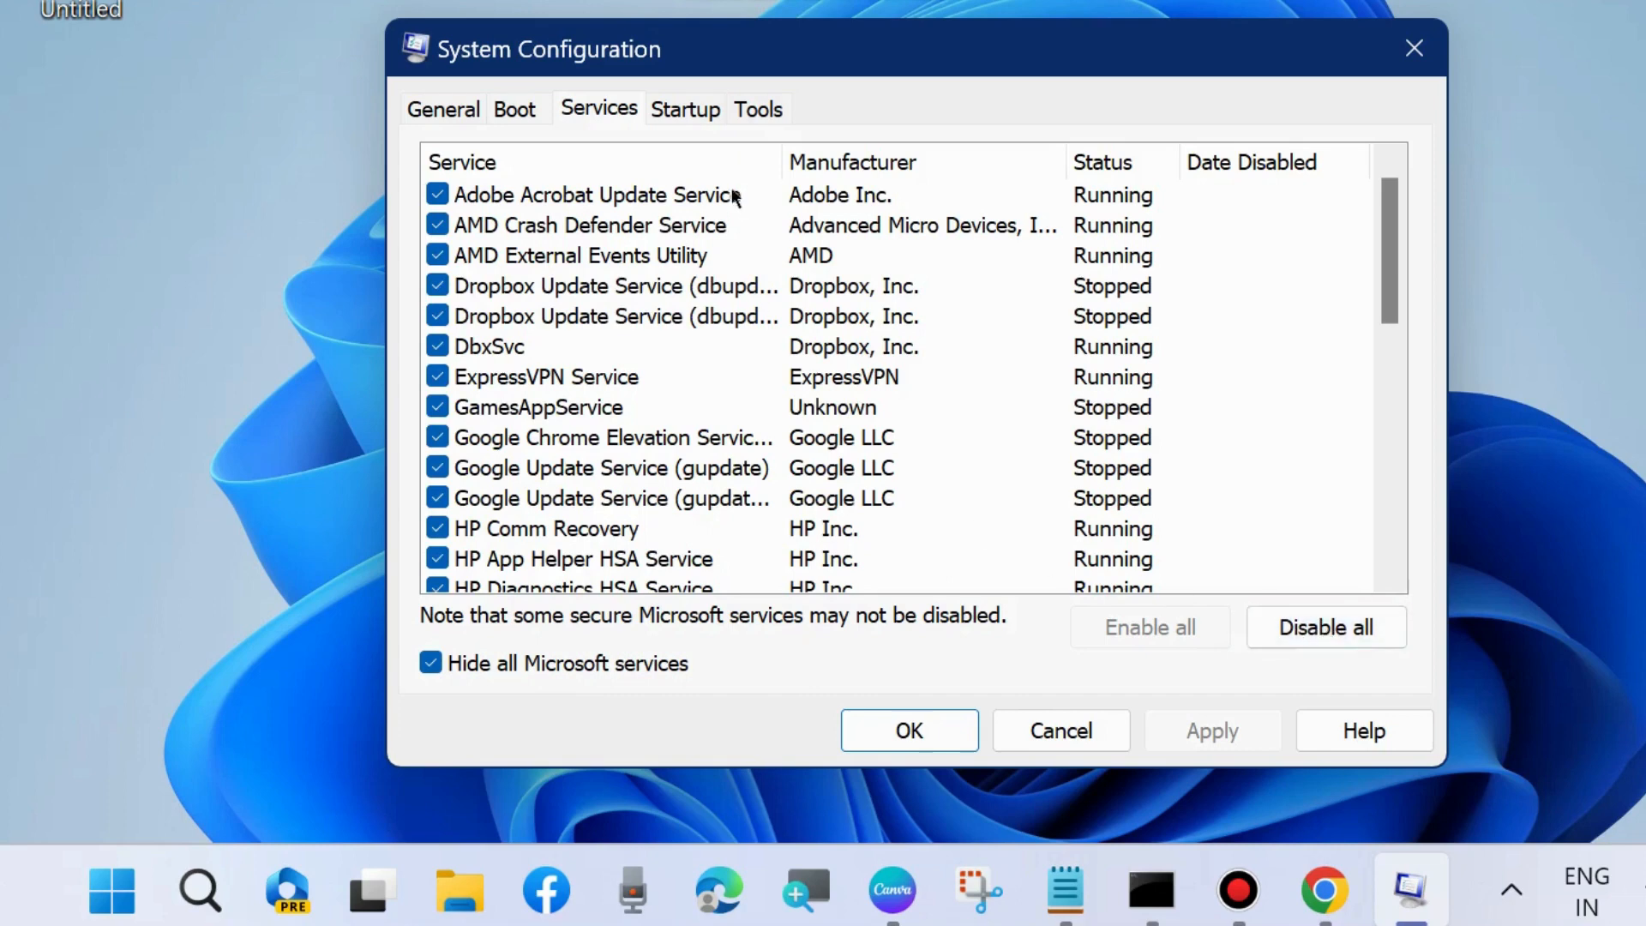
{"action": "left_click", "coordinate": [684, 109]}
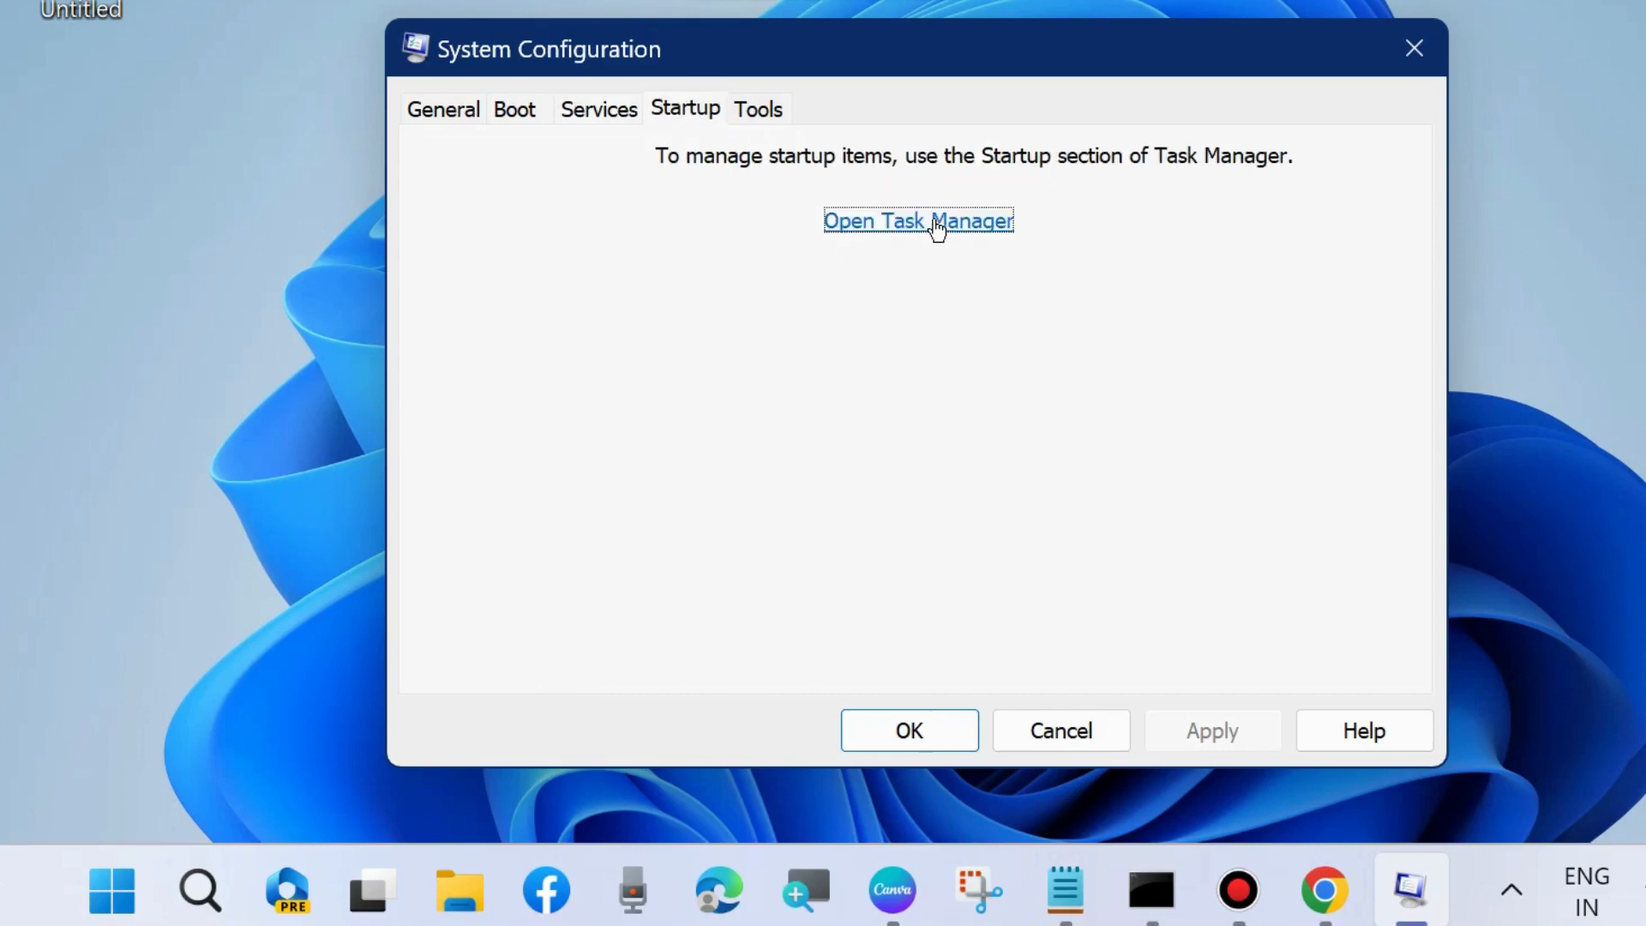
{"action": "left_click", "coordinate": [918, 220]}
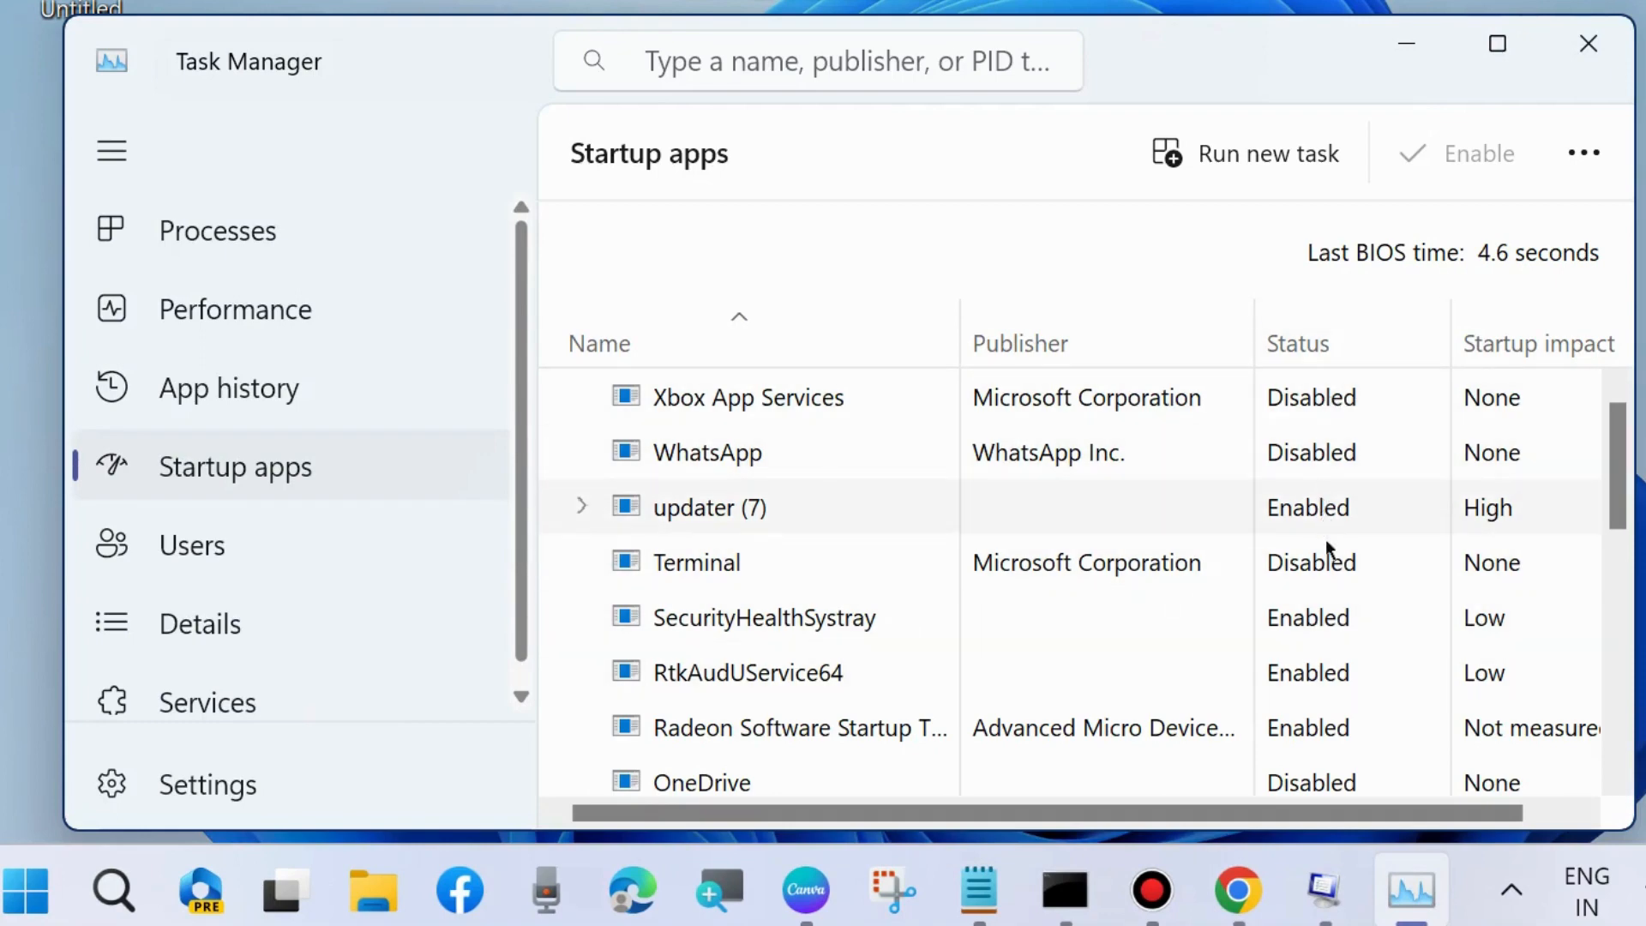
Check the RtkAudUService64 startup item's options, then close System Configuration.
{"action": "right_click", "coordinate": [711, 507]}
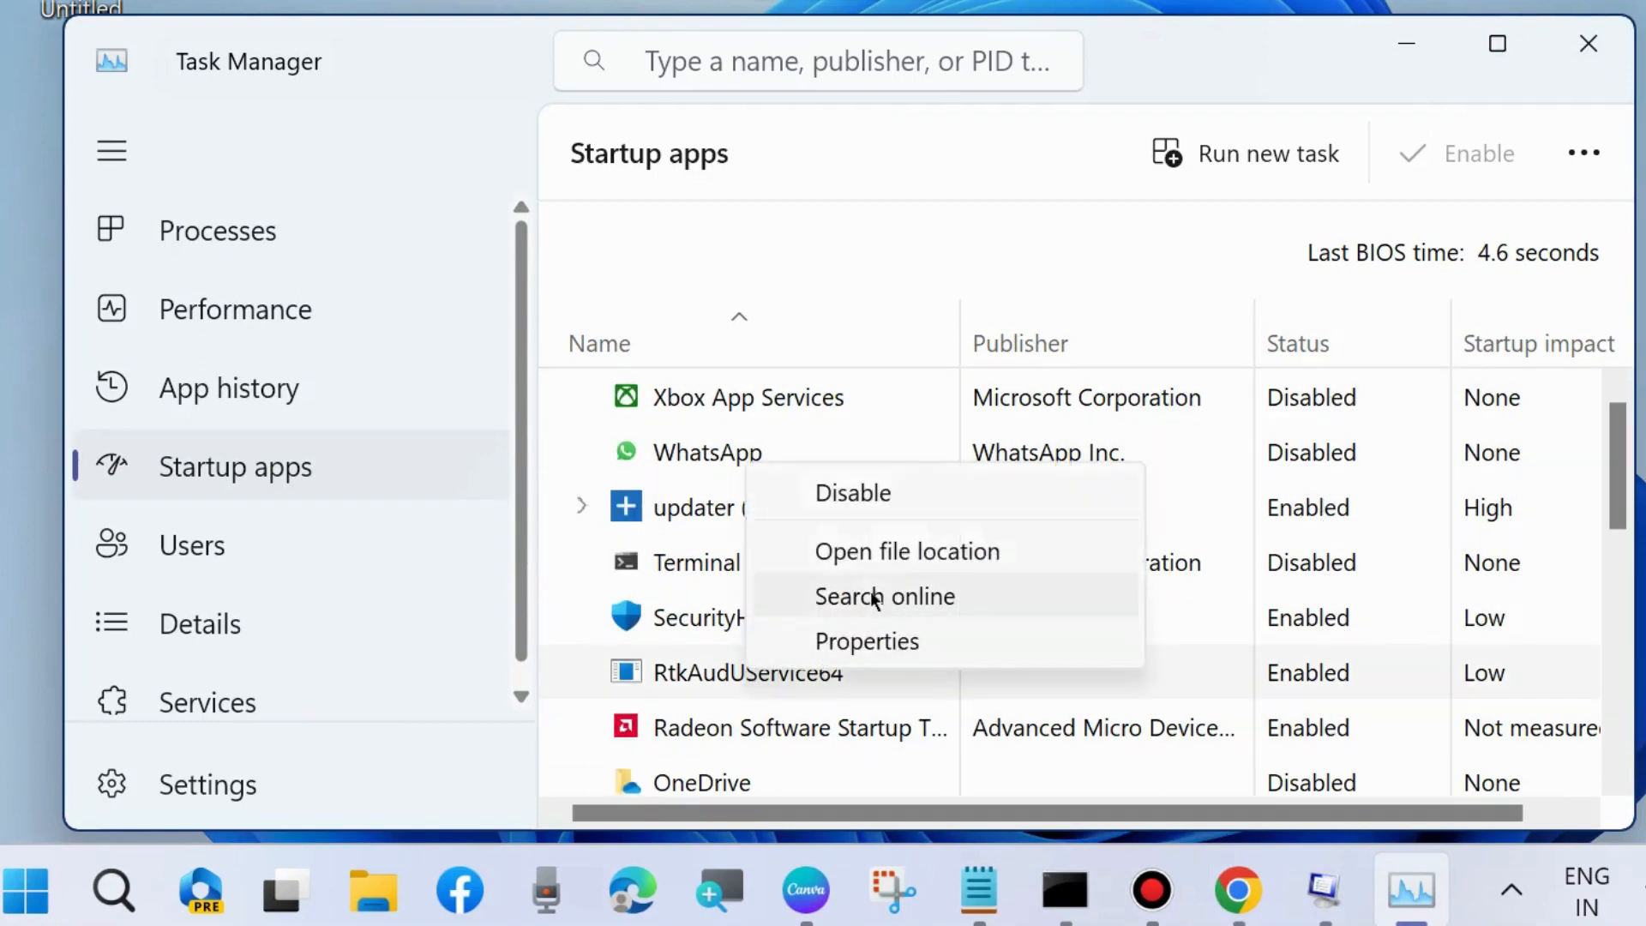
{"action": "mouse_move", "coordinate": [1221, 589]}
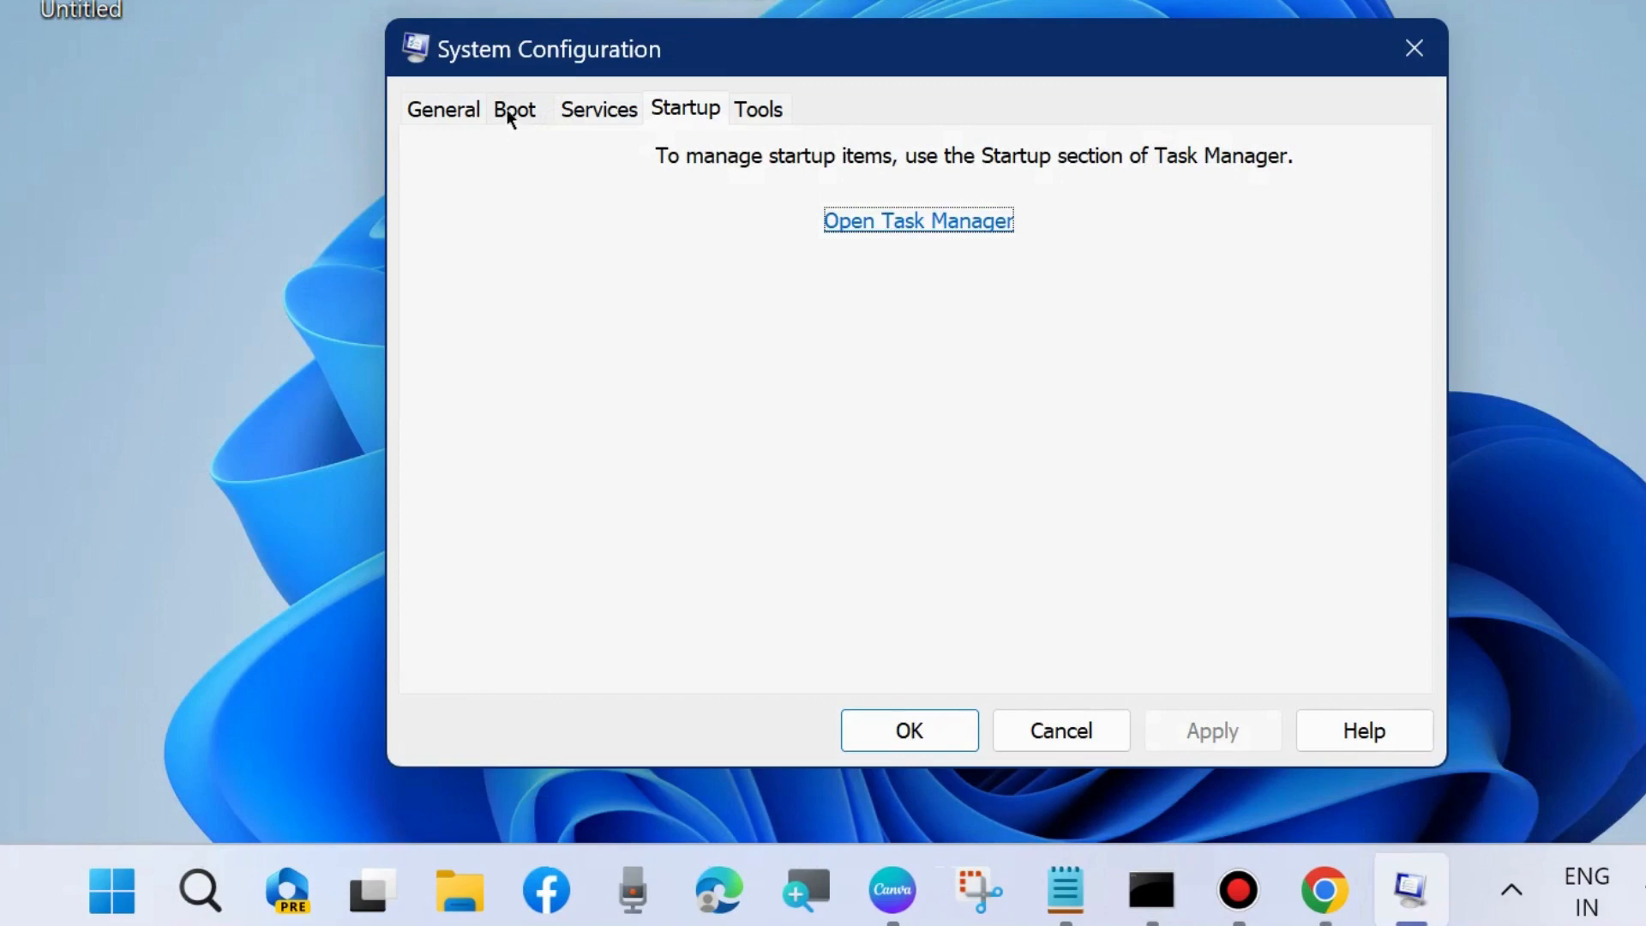
{"action": "left_click", "coordinate": [1059, 731]}
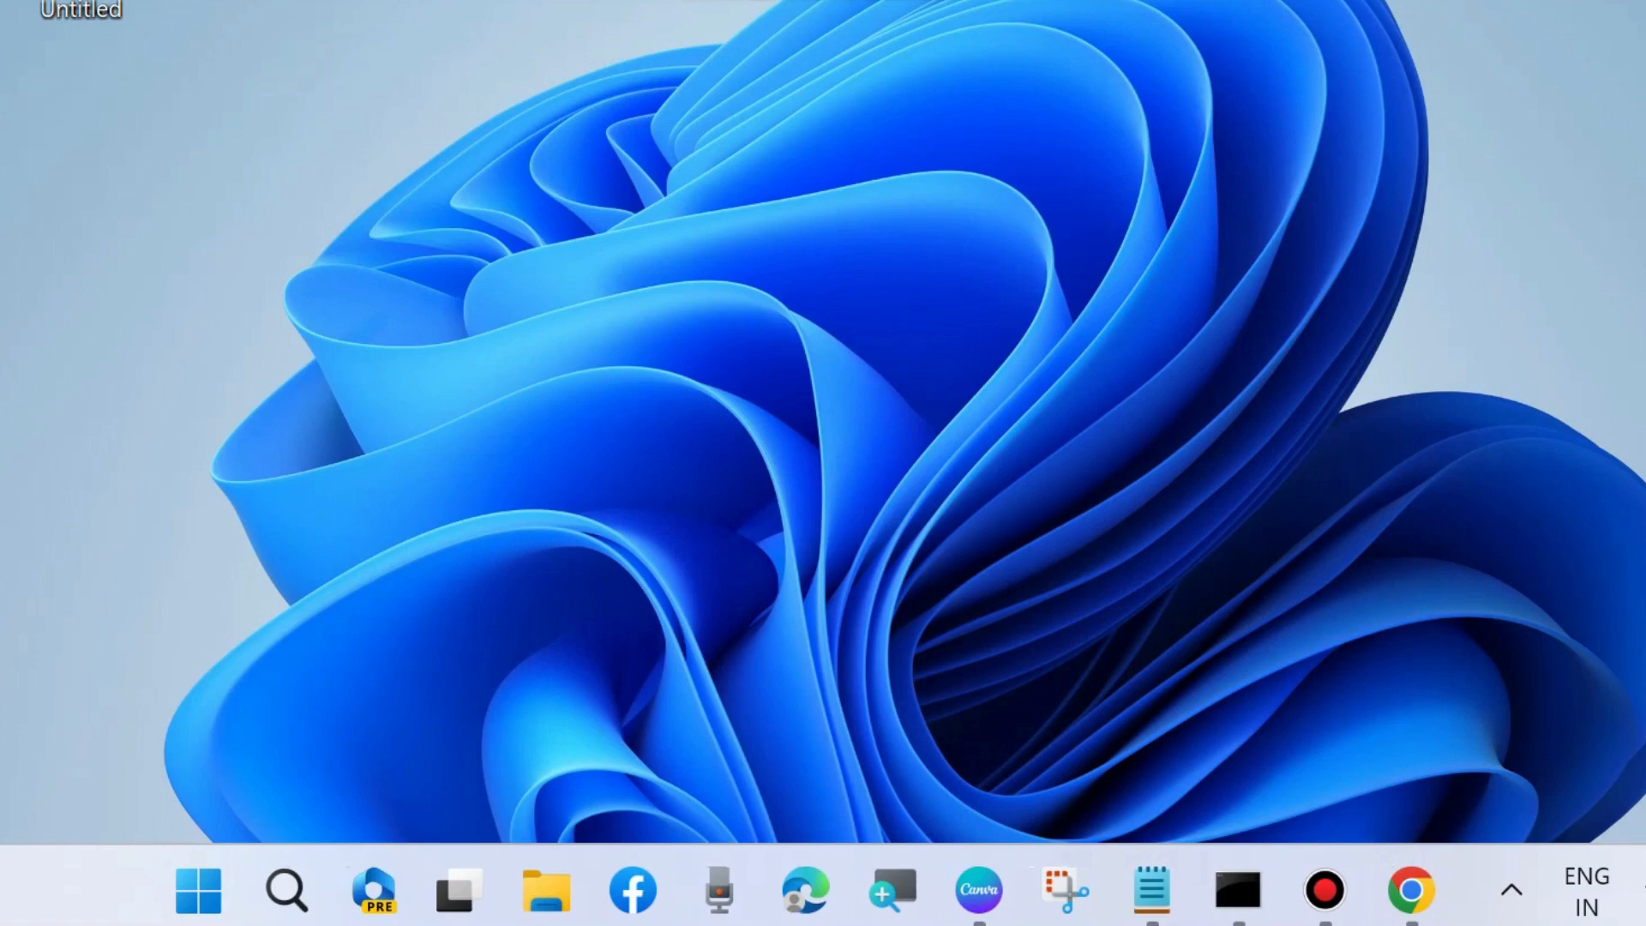
Open Run from the Start quick link menu and launch taskschd.msc.
{"action": "right_click", "coordinate": [197, 892]}
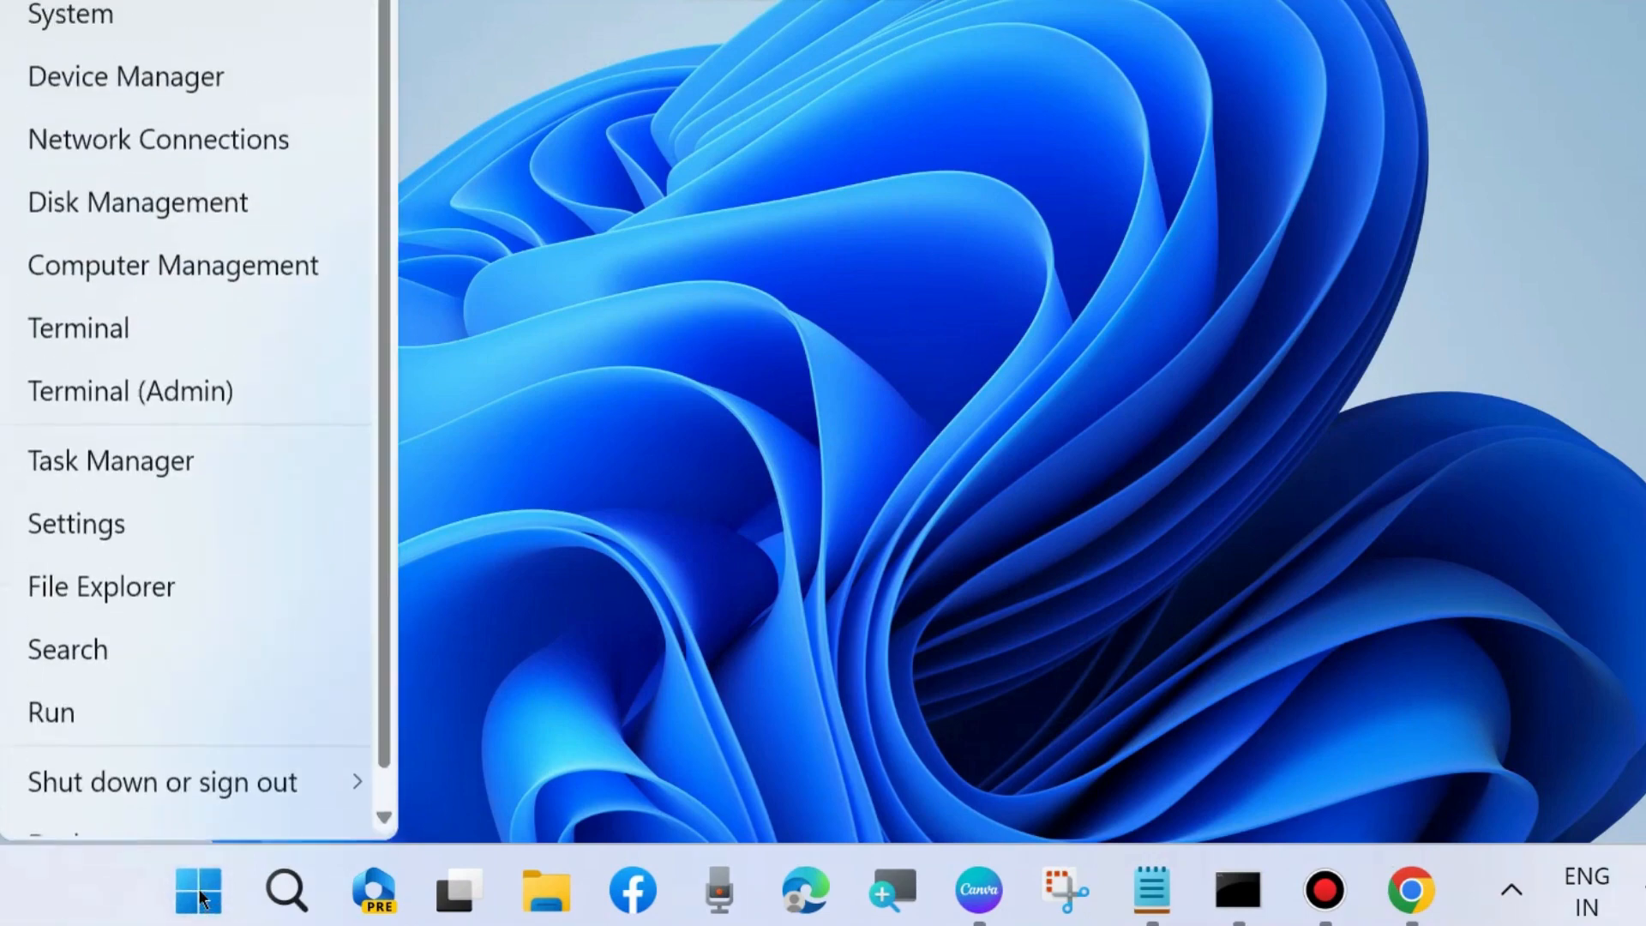
{"action": "left_click", "coordinate": [50, 712]}
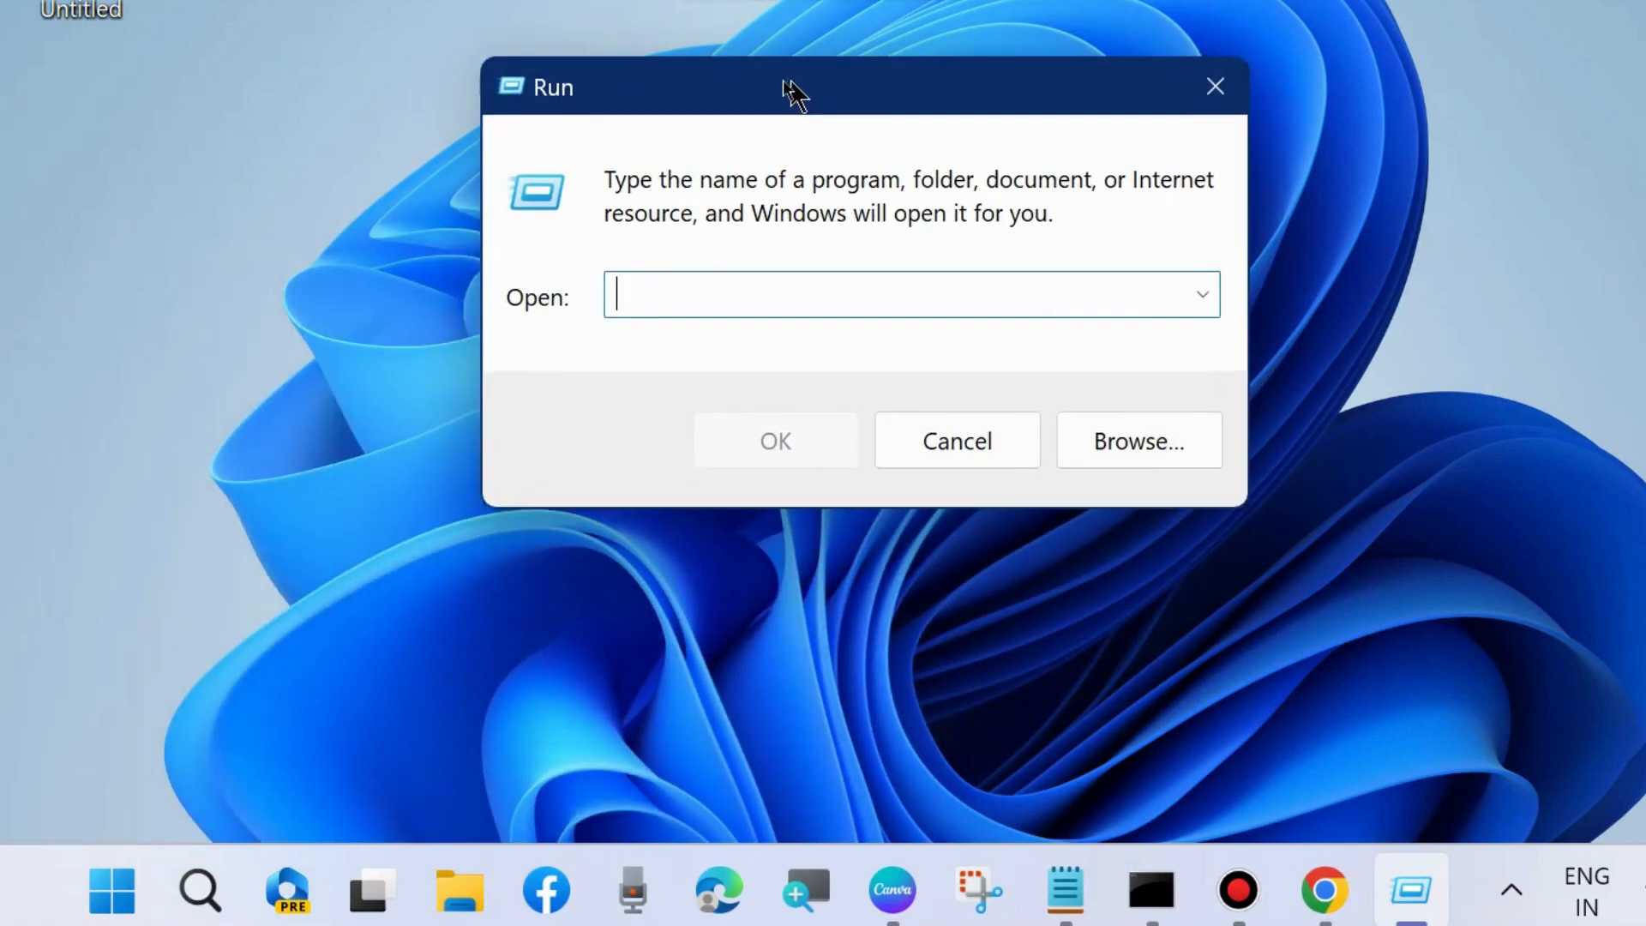
{"action": "type", "text": "taskschd.msc"}
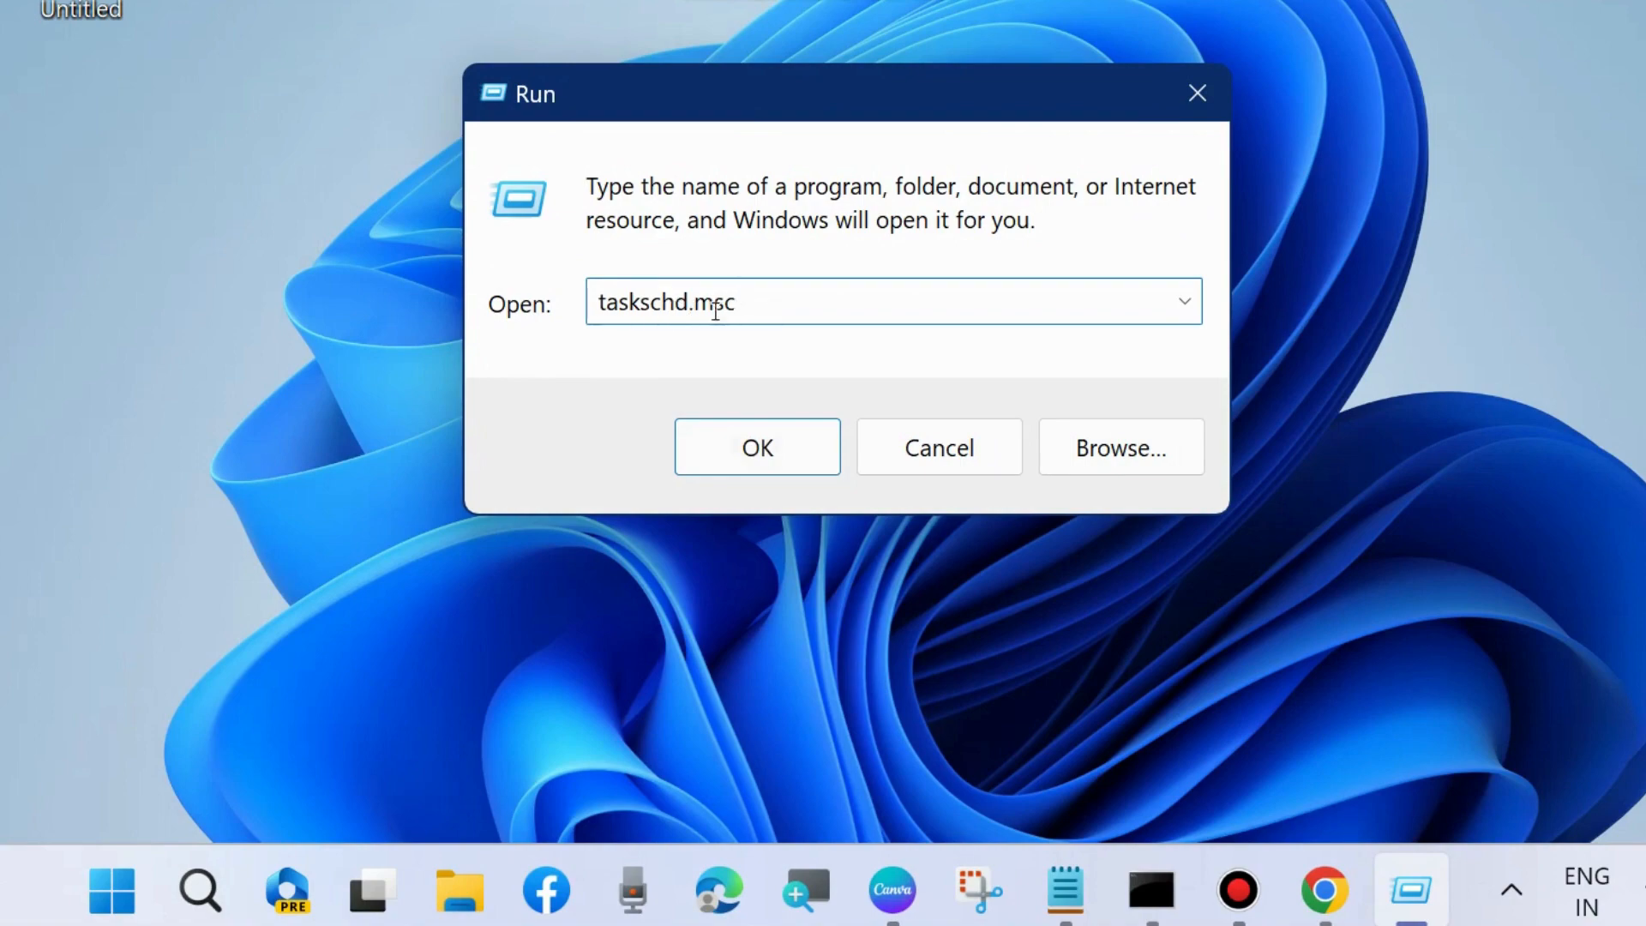
{"action": "left_click", "coordinate": [756, 446]}
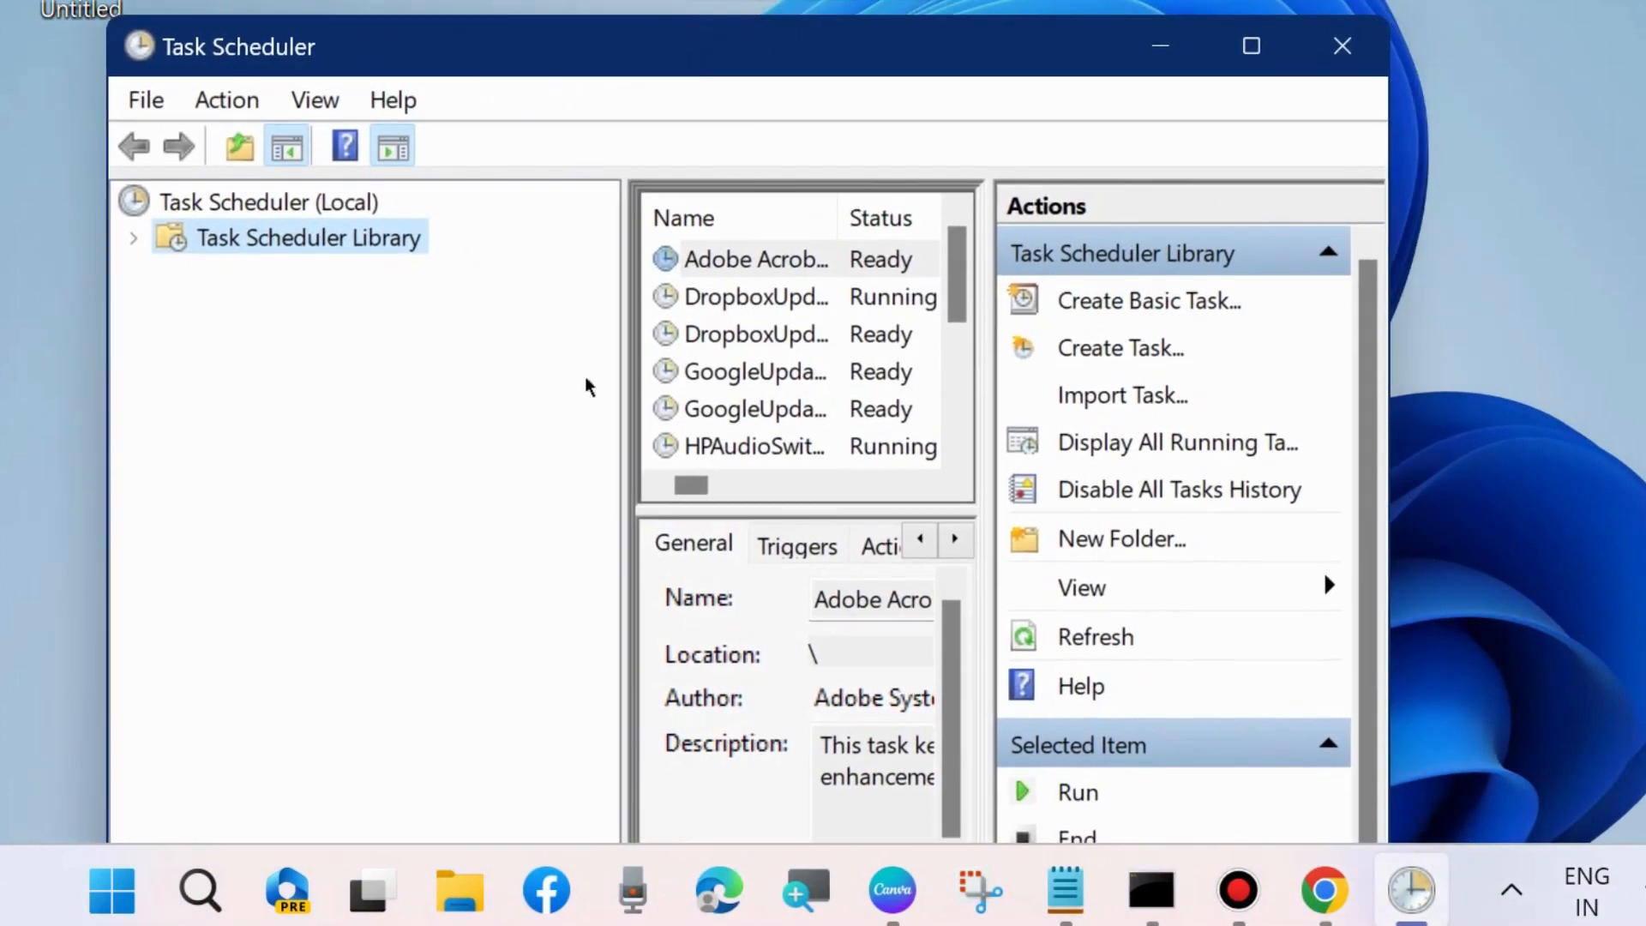
Browse Task Scheduler Library > Microsoft > Windows to CloudExperienceHost's tasks, then close Task Scheduler.
{"action": "left_click", "coordinate": [134, 237]}
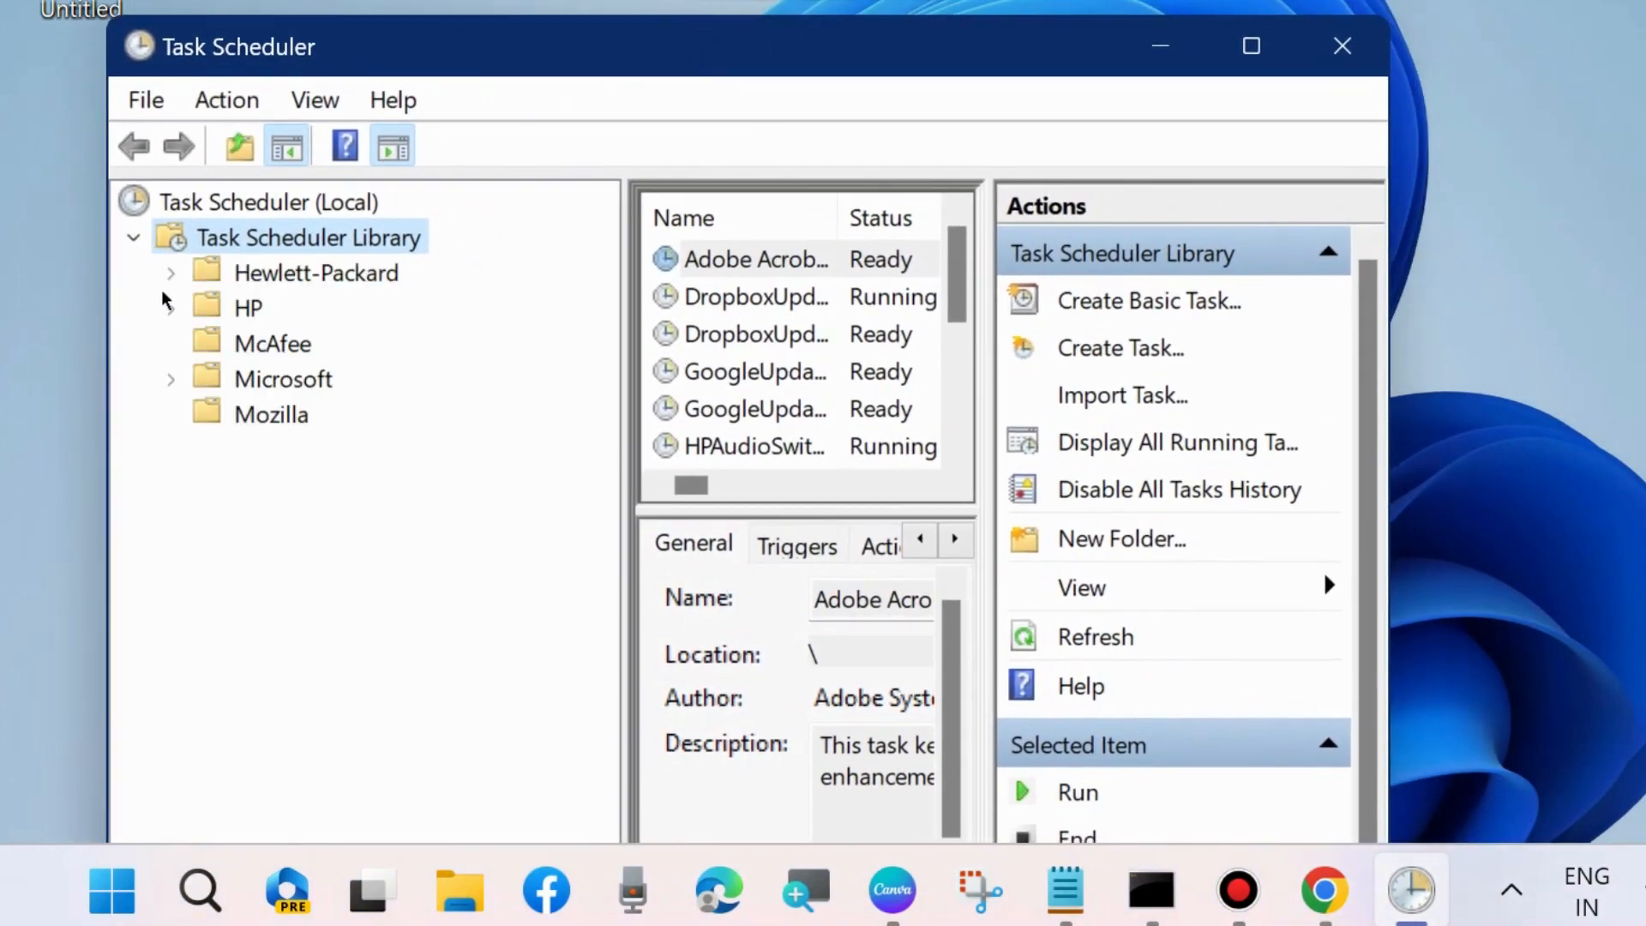
{"action": "left_click", "coordinate": [171, 379]}
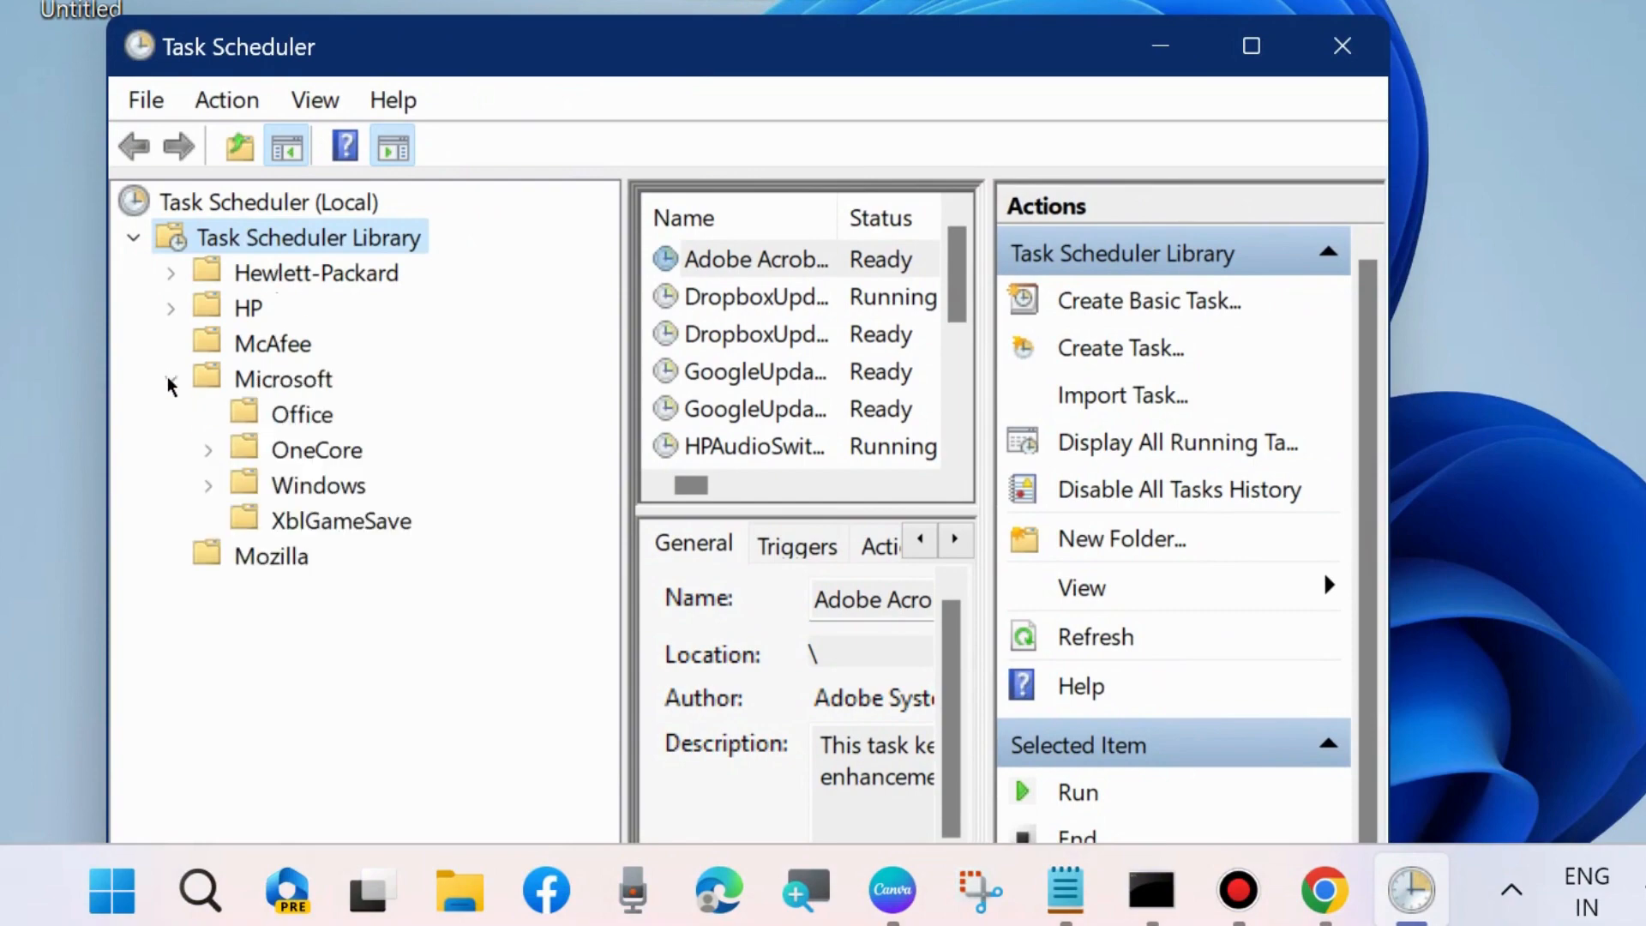
{"action": "left_click", "coordinate": [207, 486]}
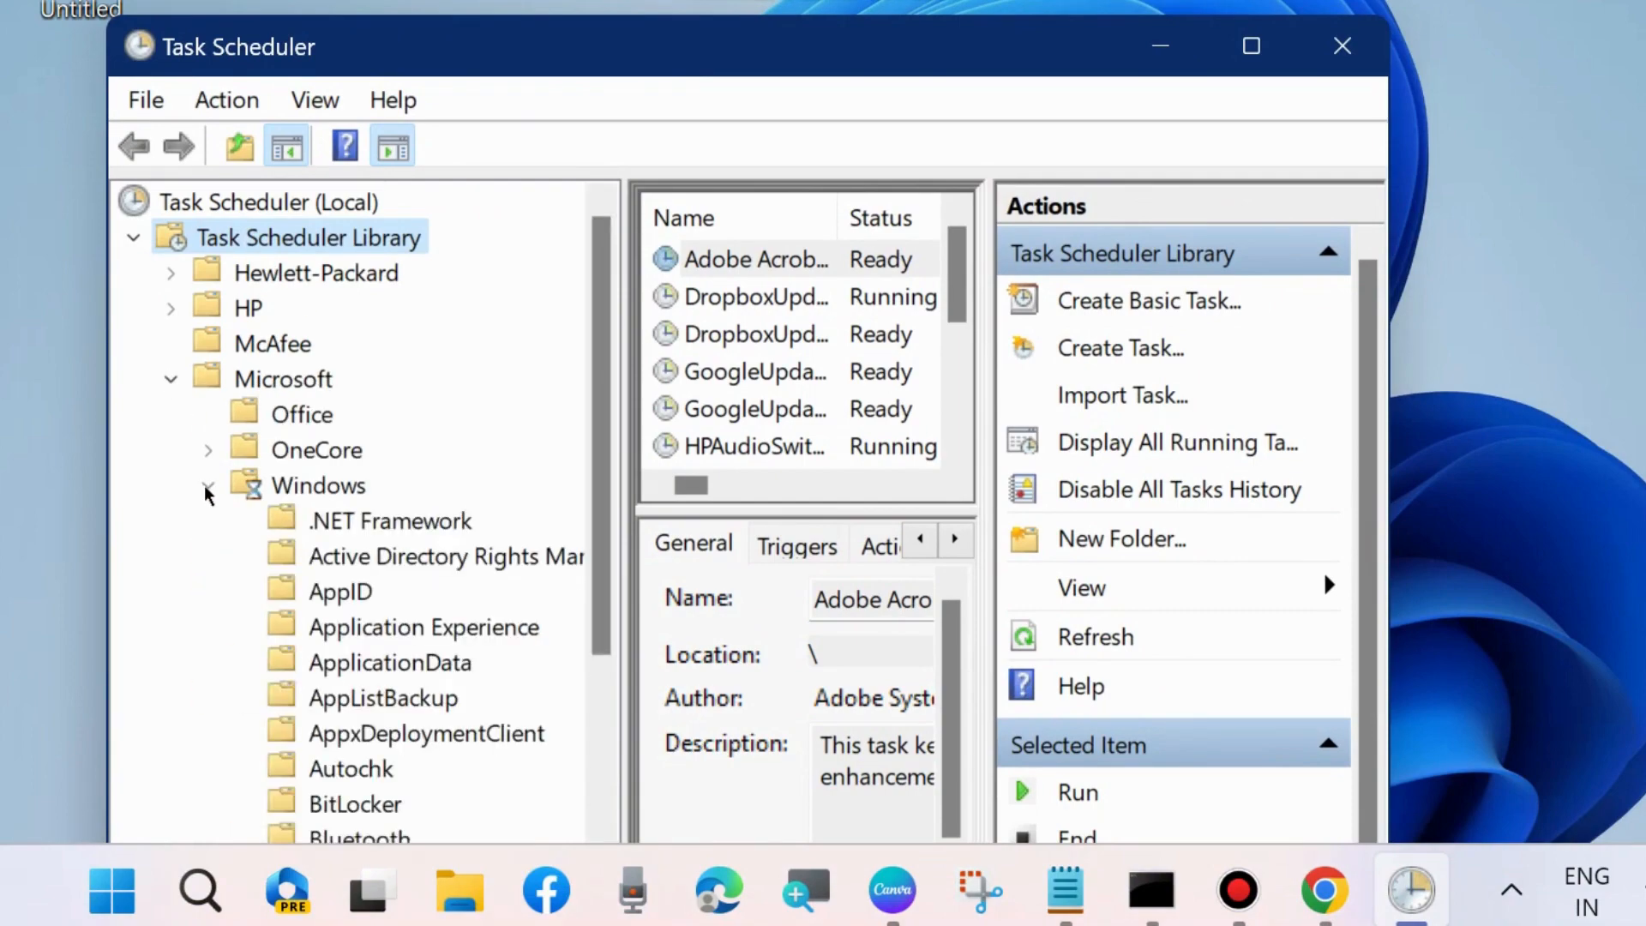
{"action": "scroll", "scroll_direction": "down", "scroll_amount": 3}
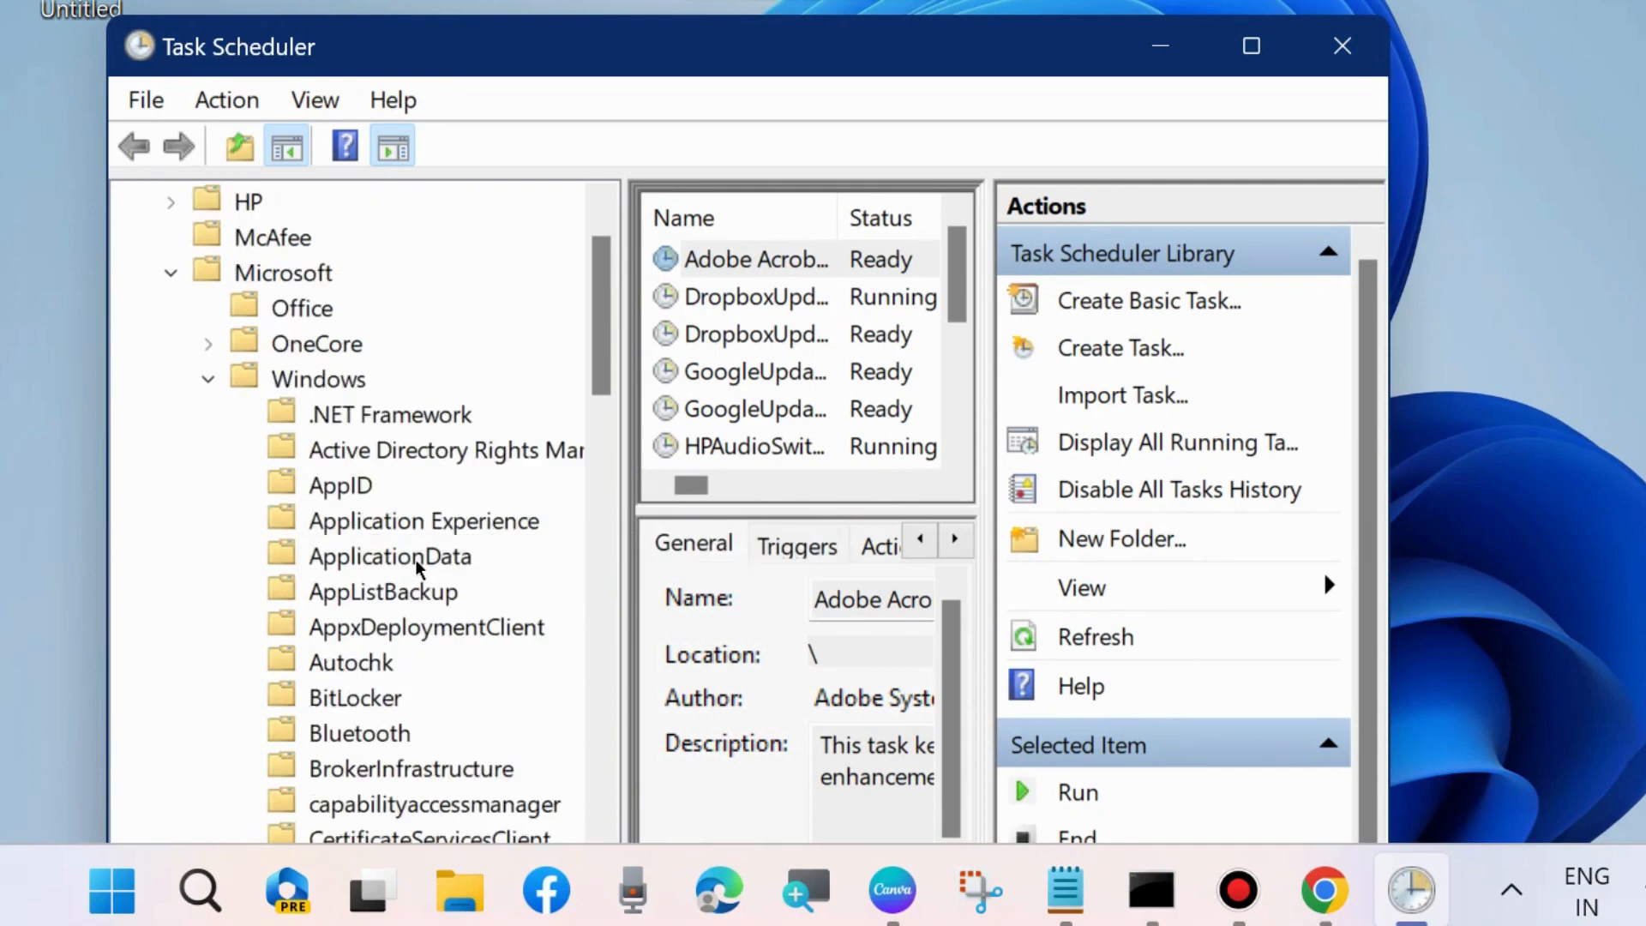
{"action": "scroll", "scroll_direction": "down", "scroll_amount": 3}
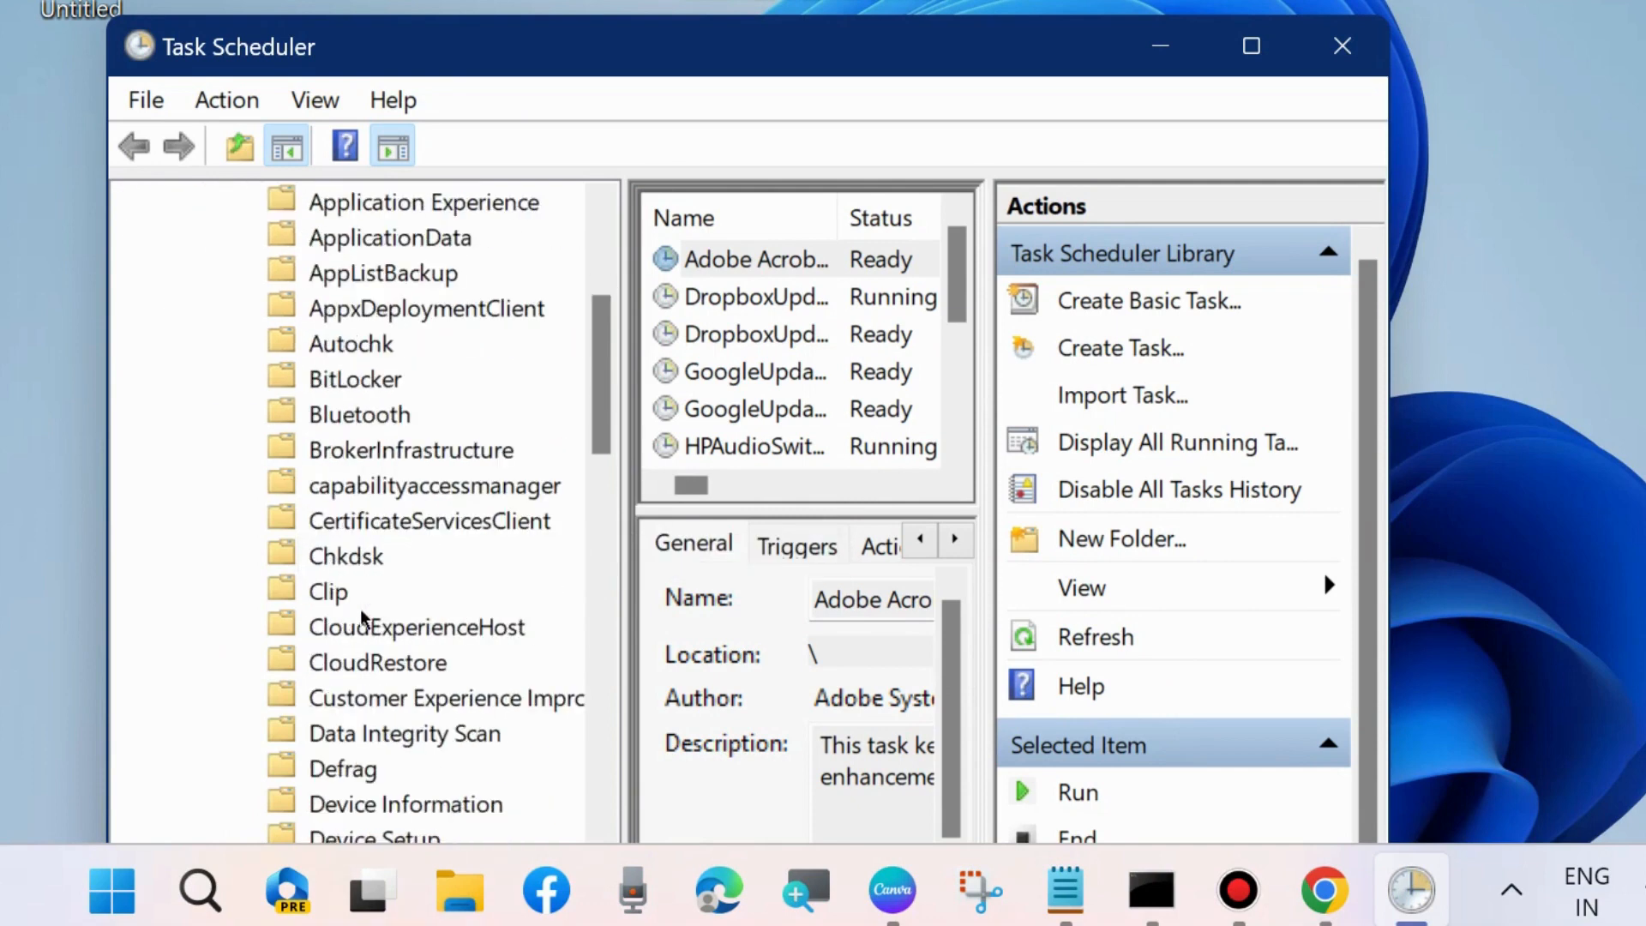
{"action": "mouse_move", "coordinate": [368, 698]}
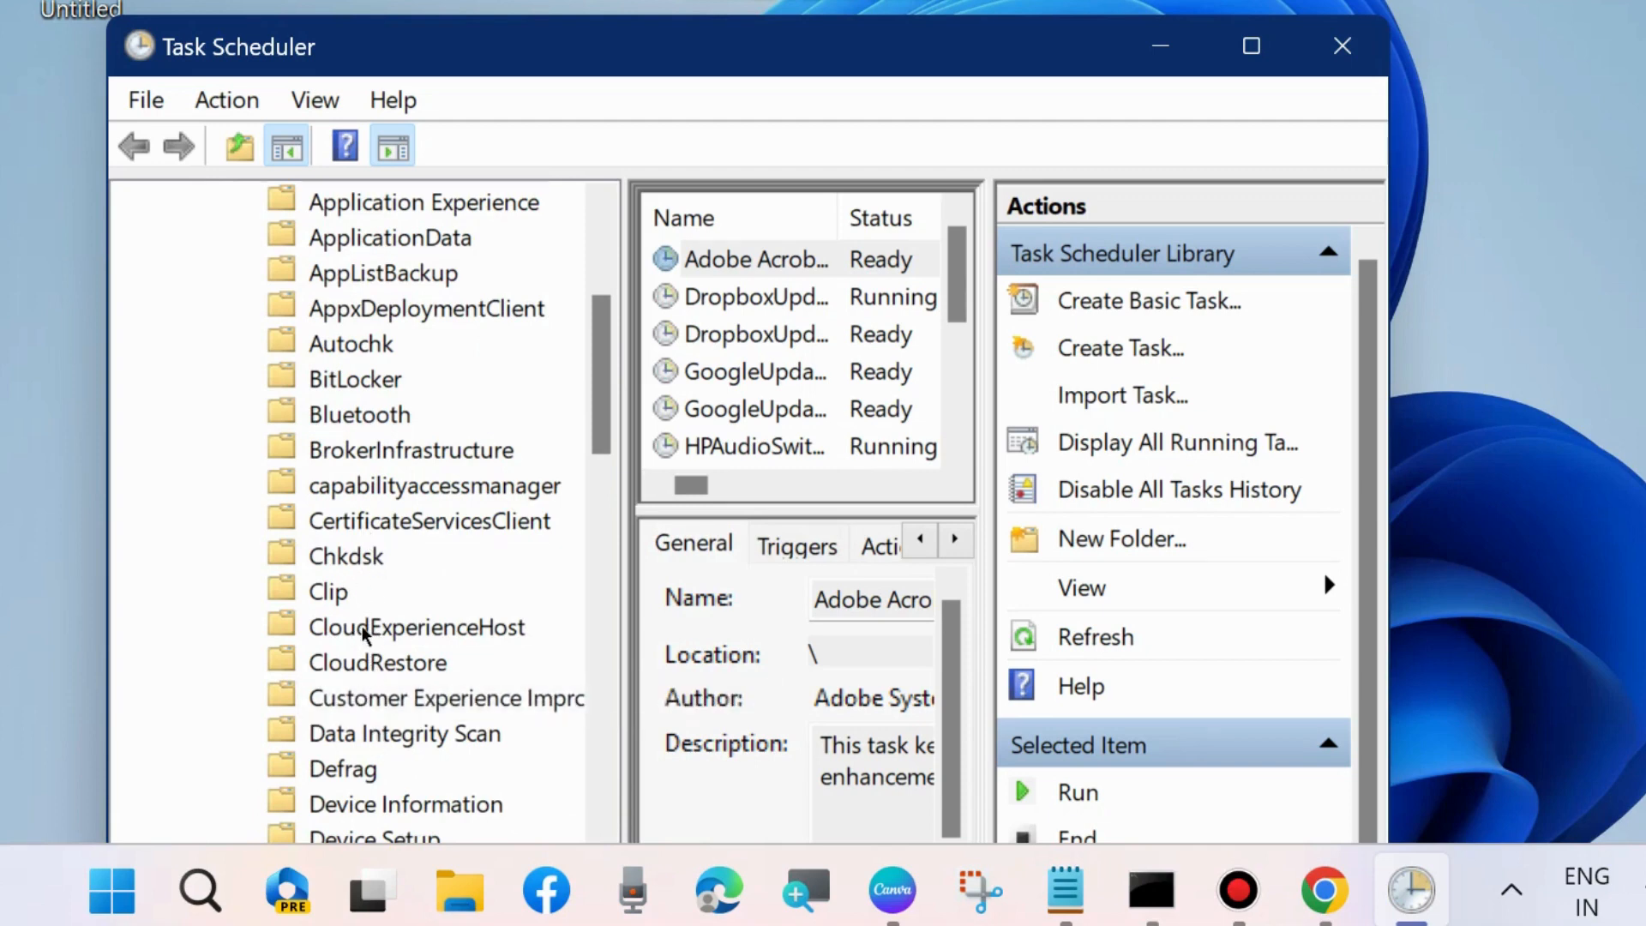
{"action": "left_click", "coordinate": [417, 627]}
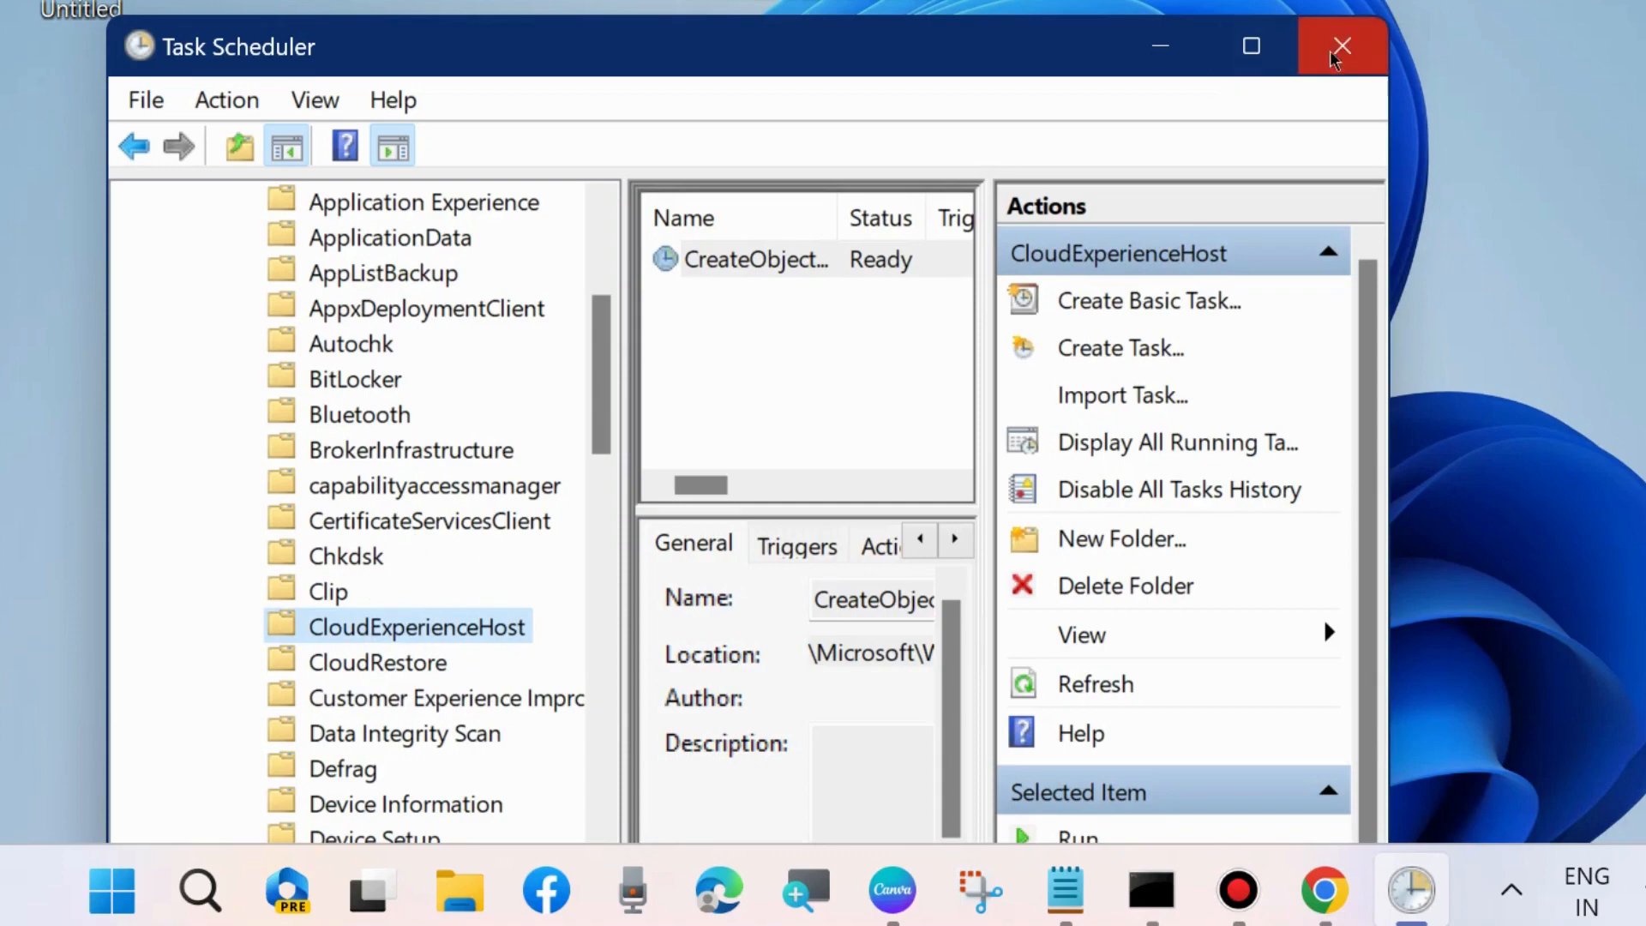
{"action": "left_click", "coordinate": [1341, 47]}
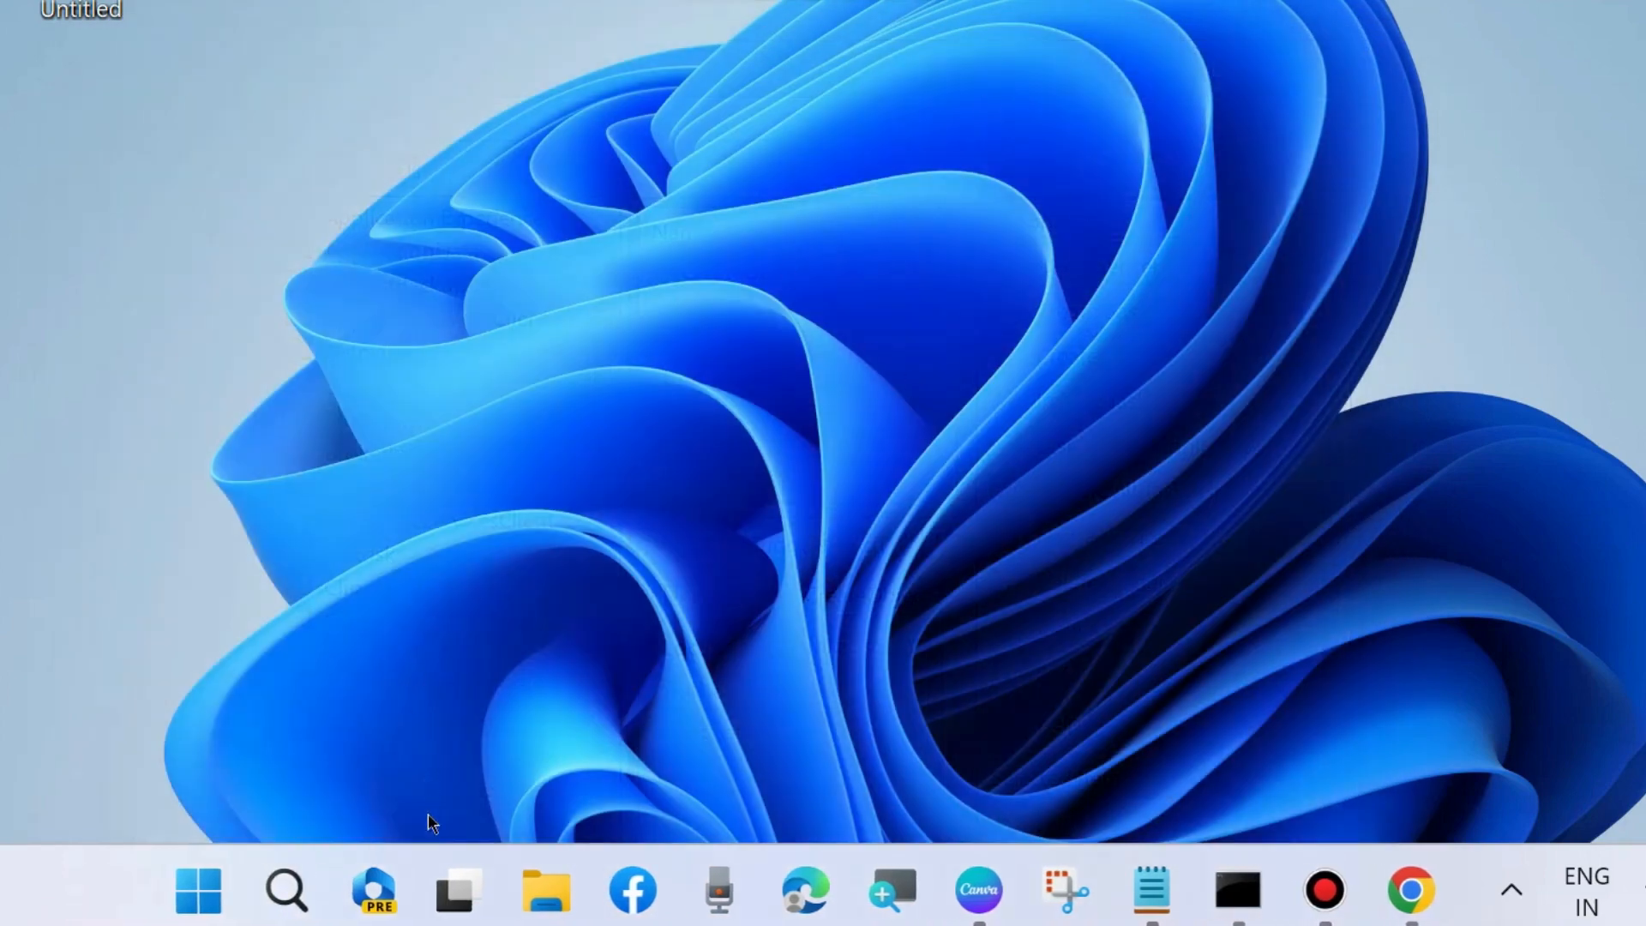
{"action": "mouse_move", "coordinate": [285, 892]}
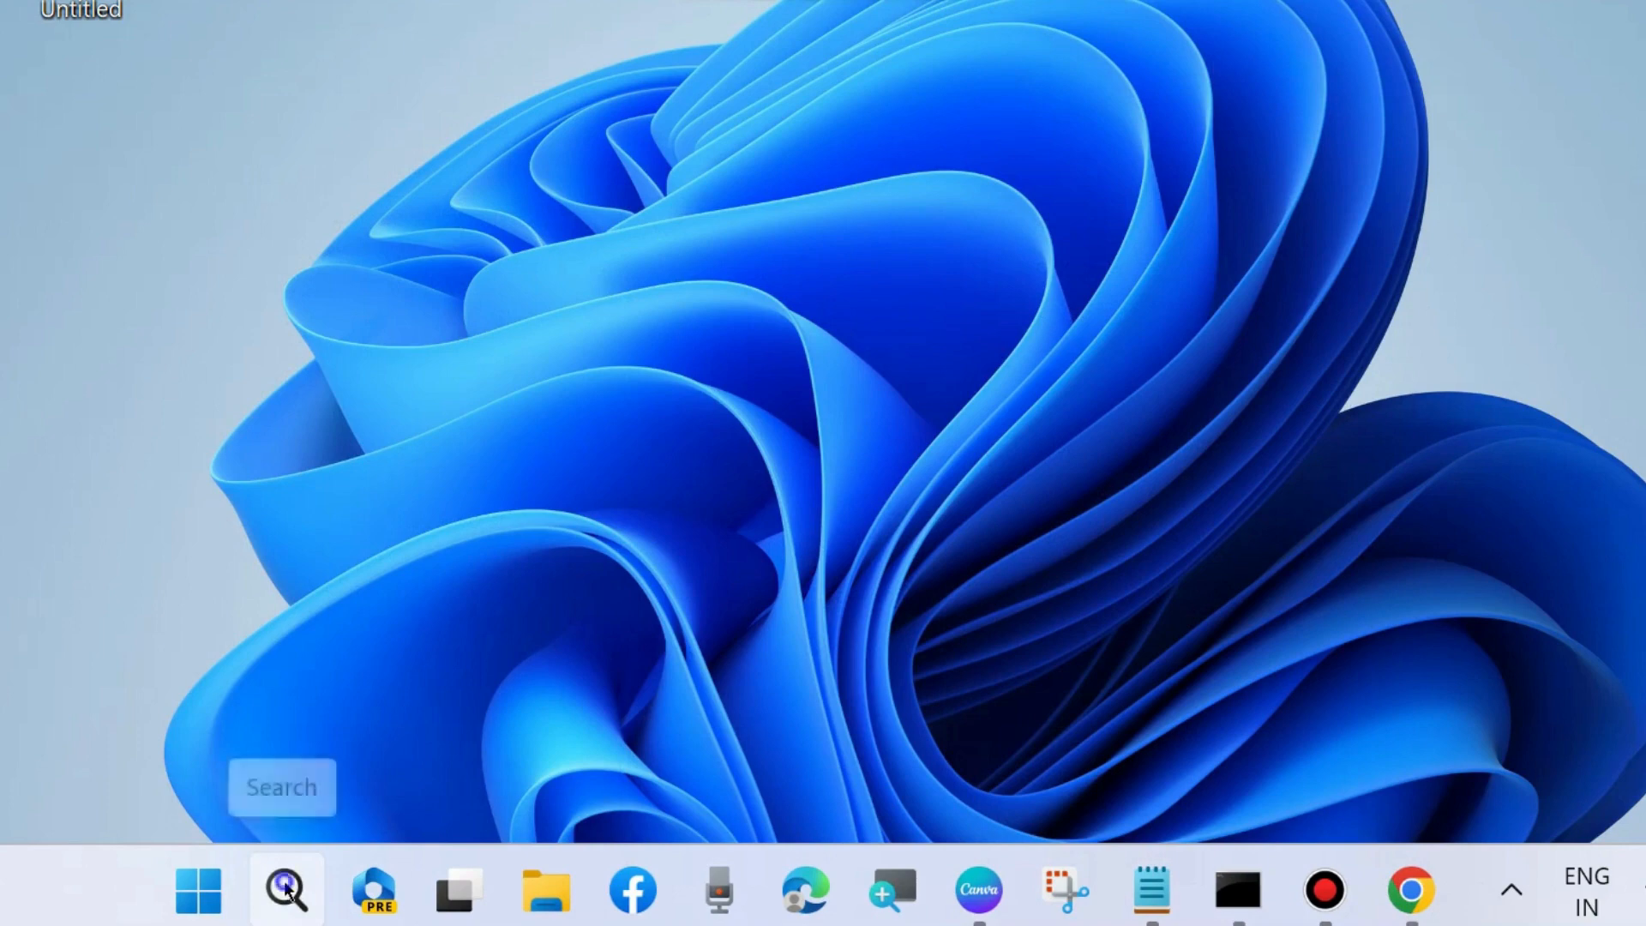
Search for cmd and run Command Prompt as administrator.
{"action": "left_click", "coordinate": [285, 890]}
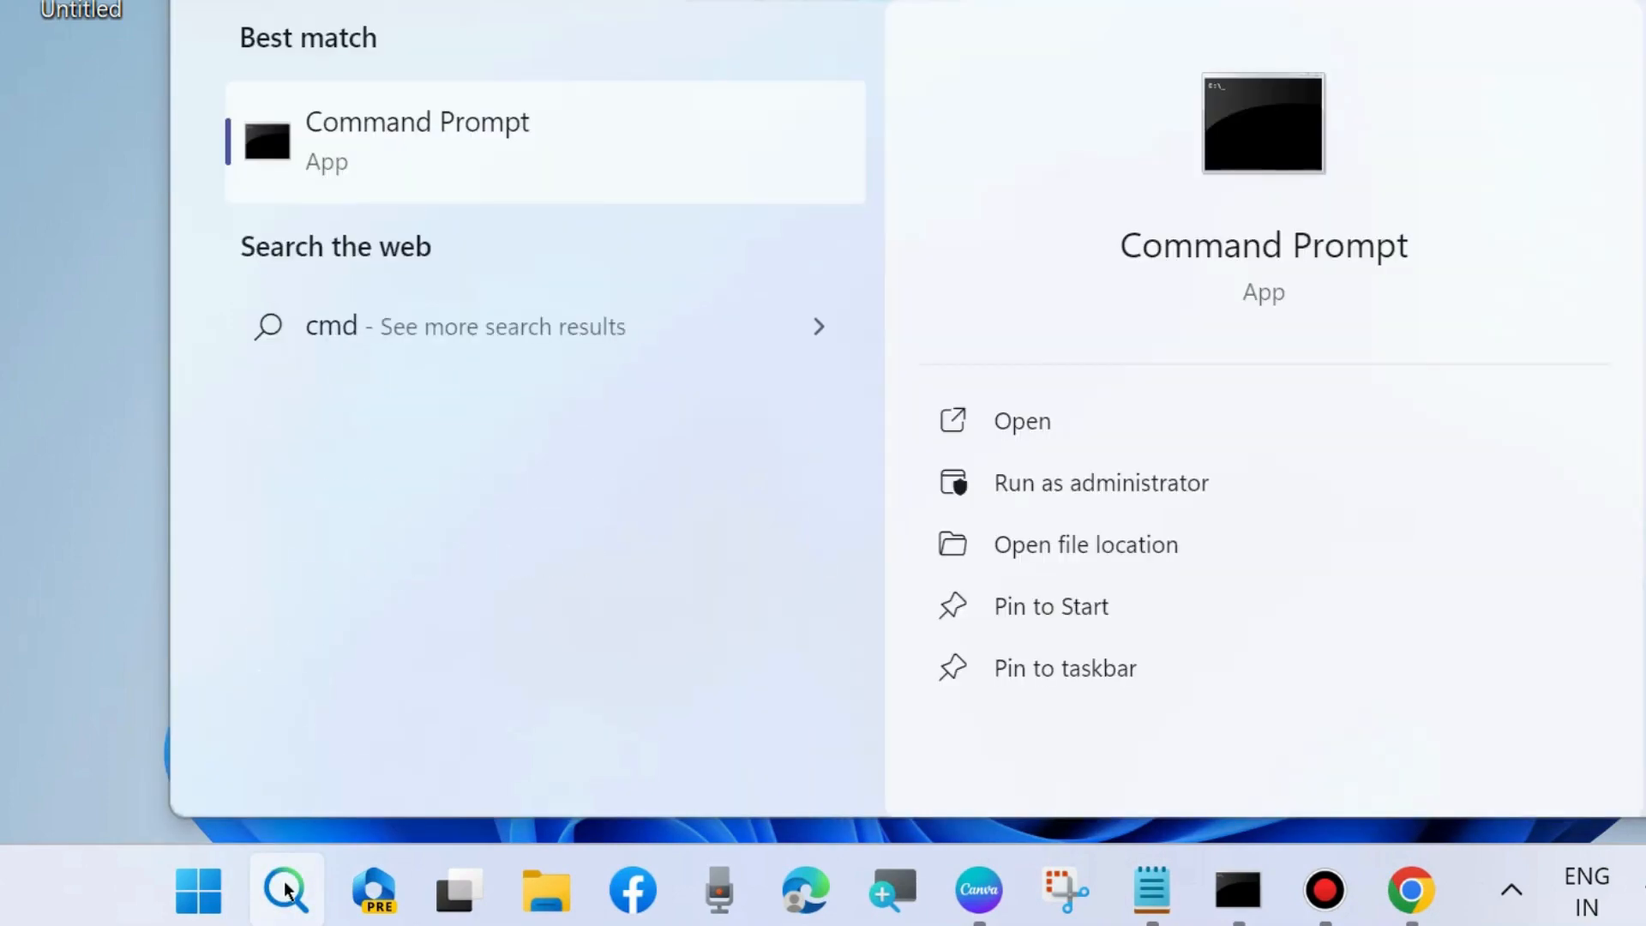
{"action": "mouse_move", "coordinate": [1294, 265]}
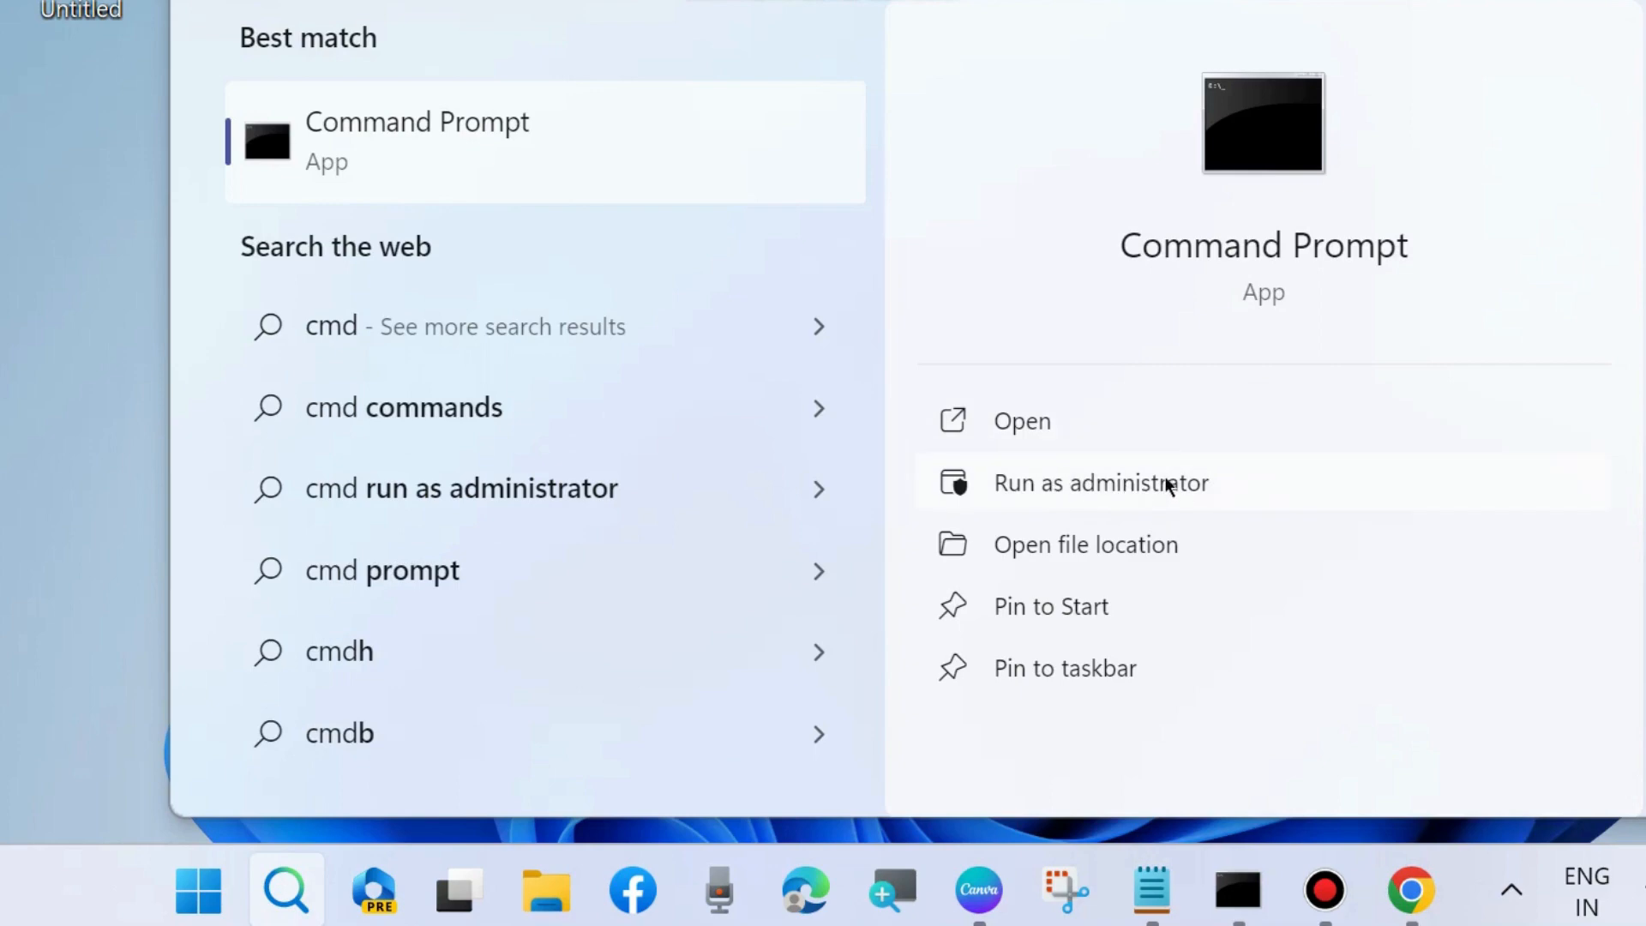
{"action": "mouse_move", "coordinate": [1210, 720]}
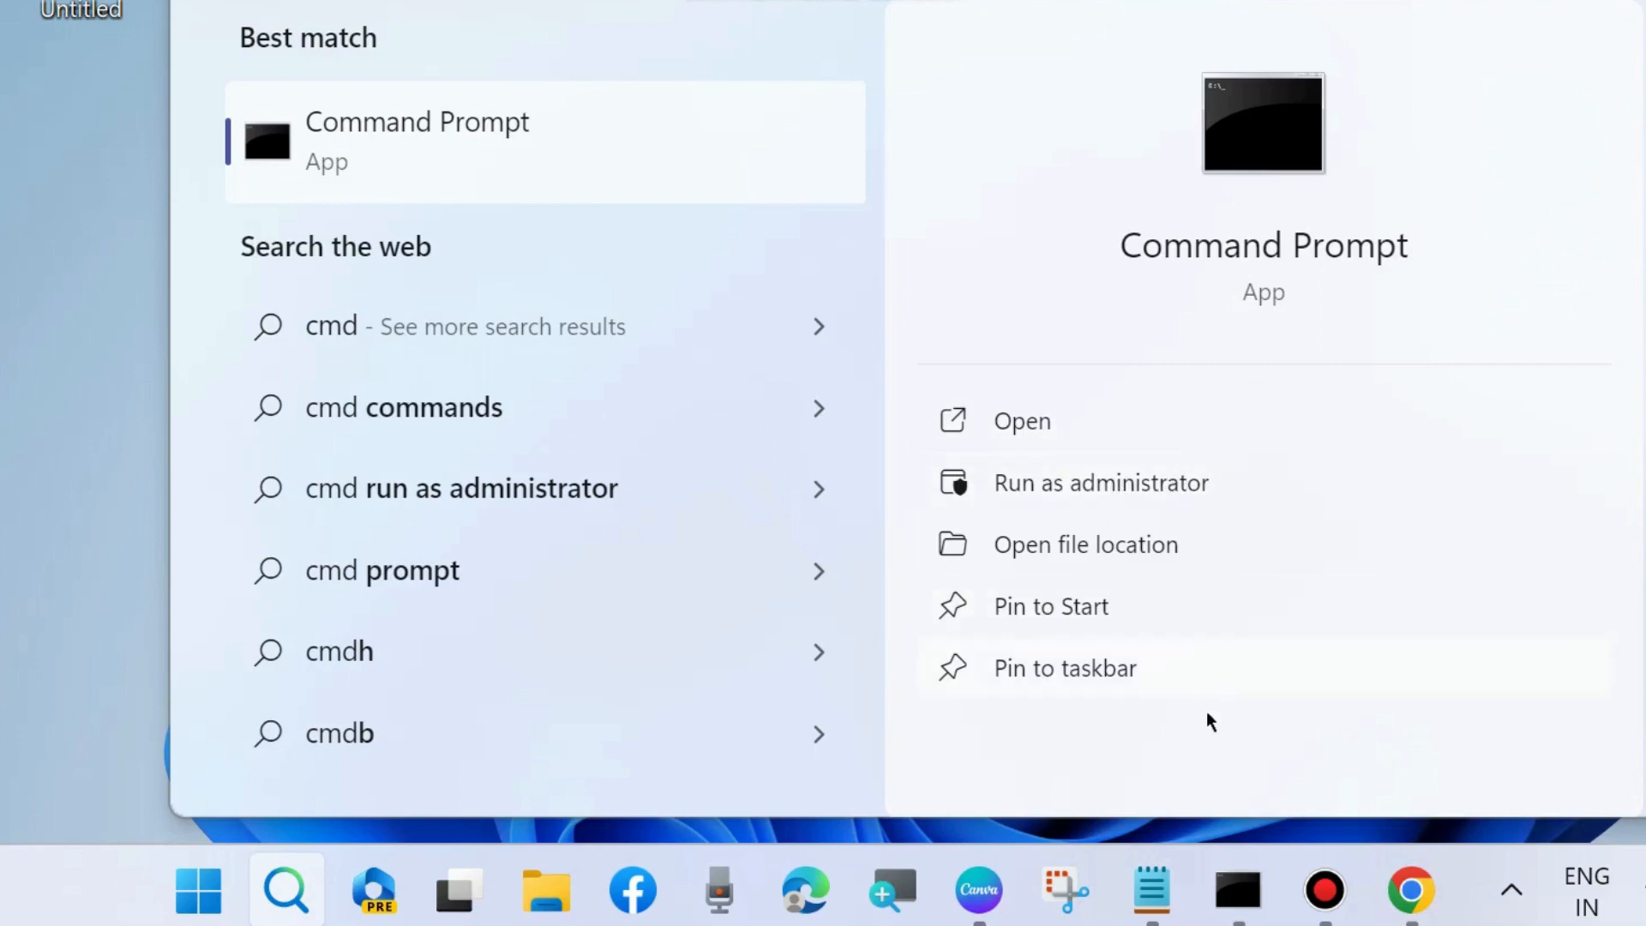
{"action": "left_click", "coordinate": [1100, 482]}
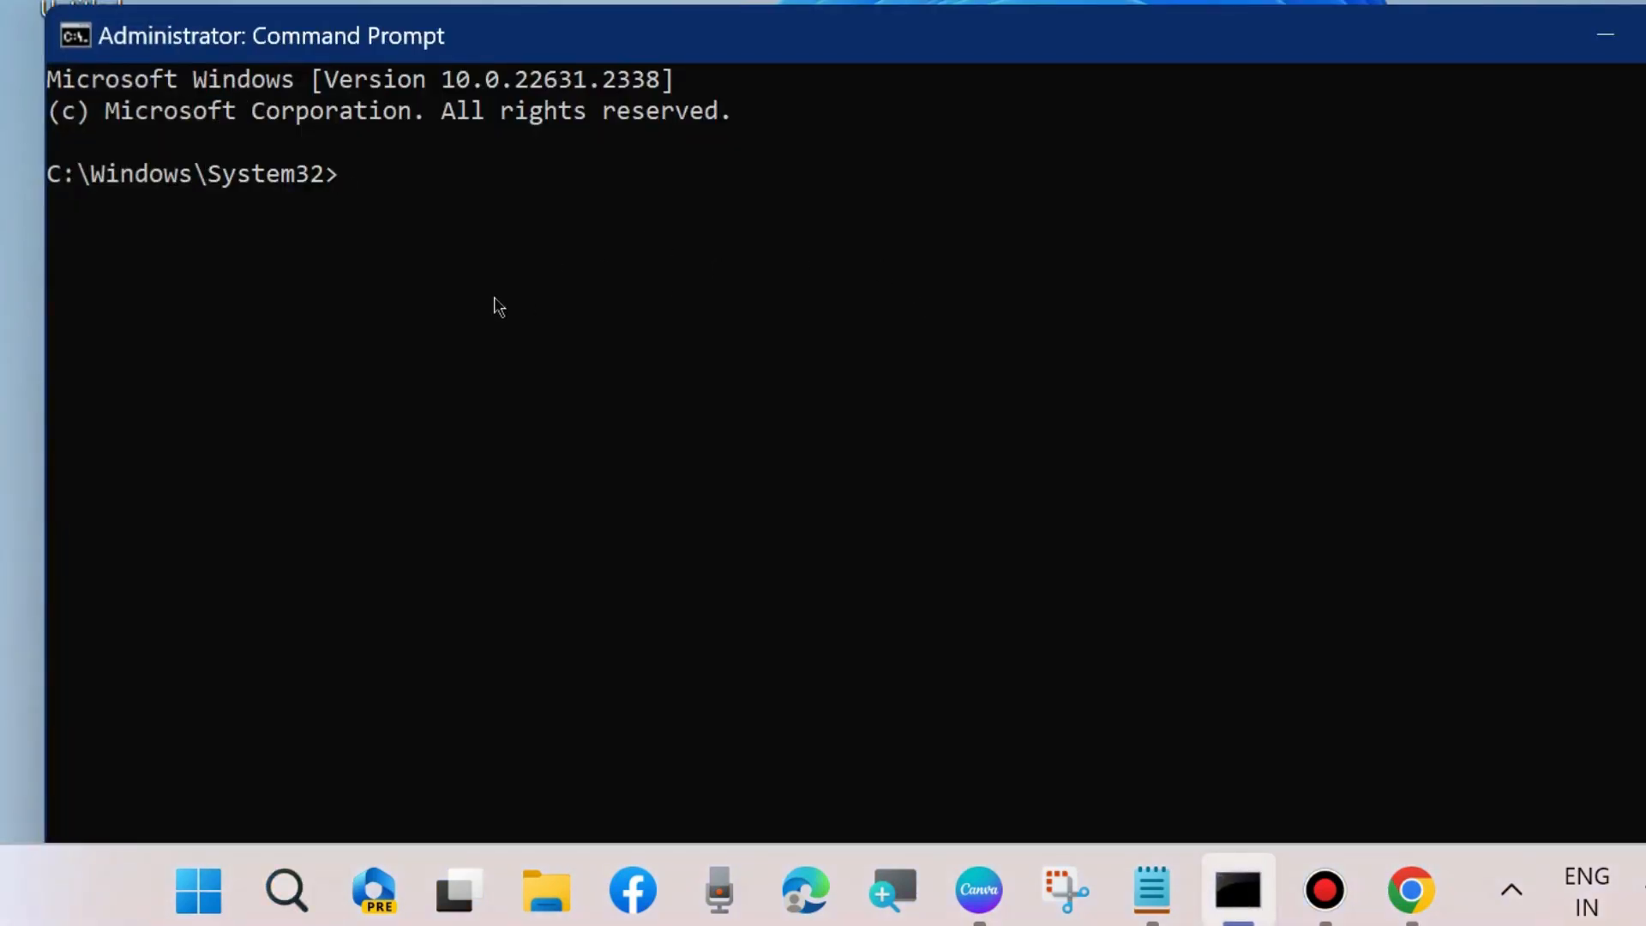
{"action": "left_click", "coordinate": [1151, 890]}
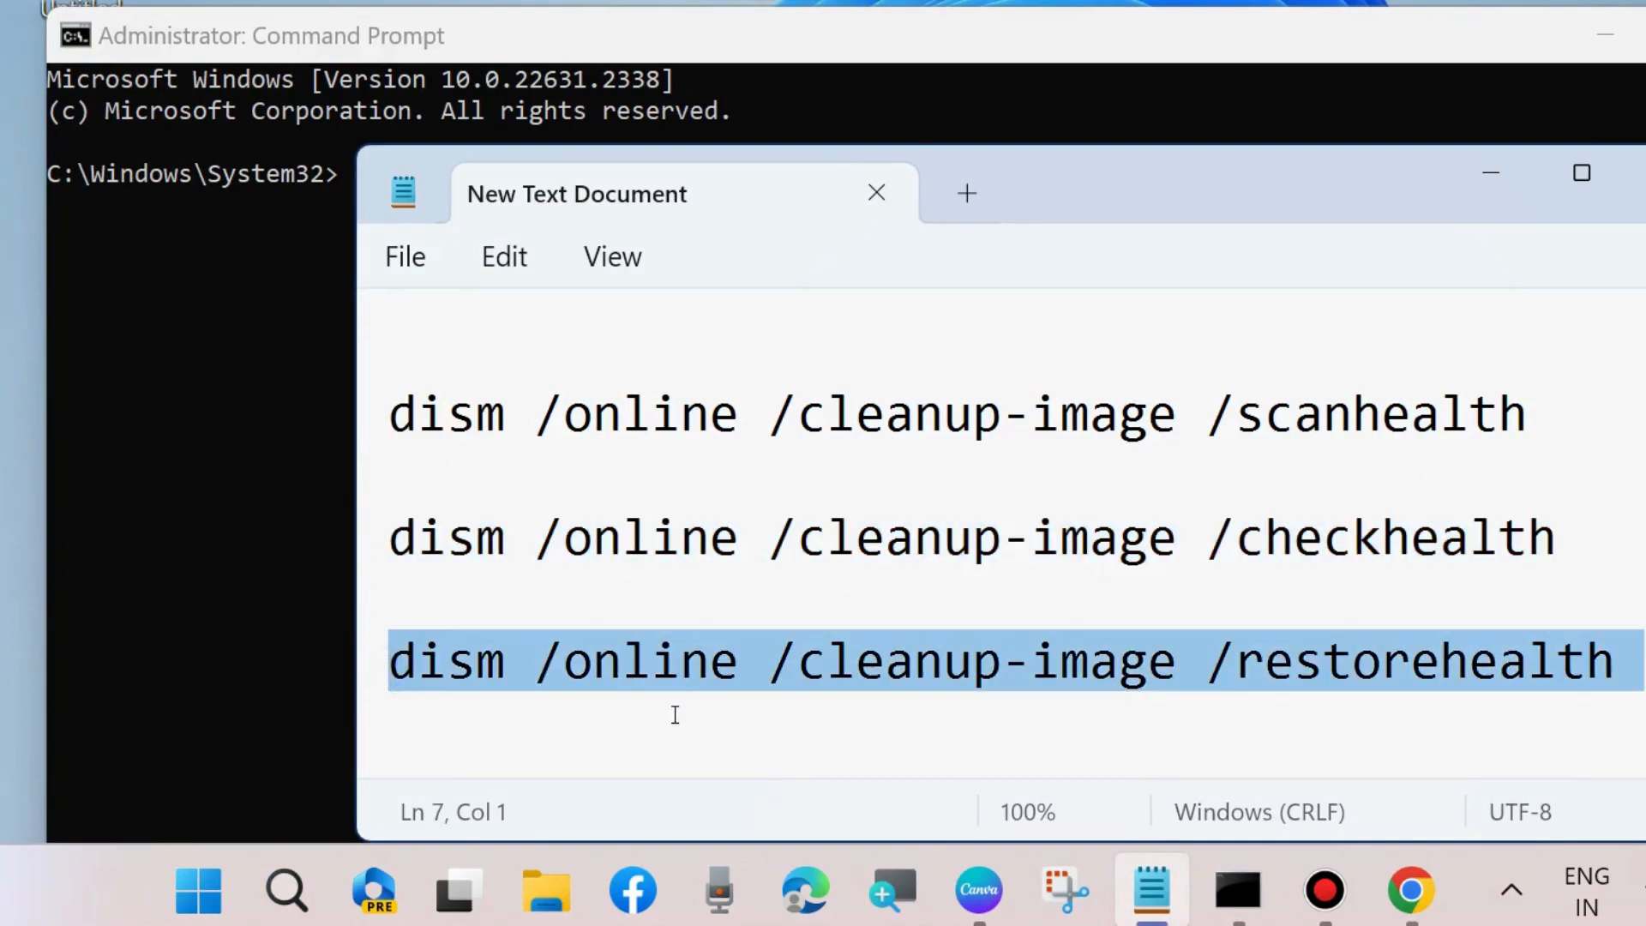
{"action": "mouse_move", "coordinate": [1489, 176]}
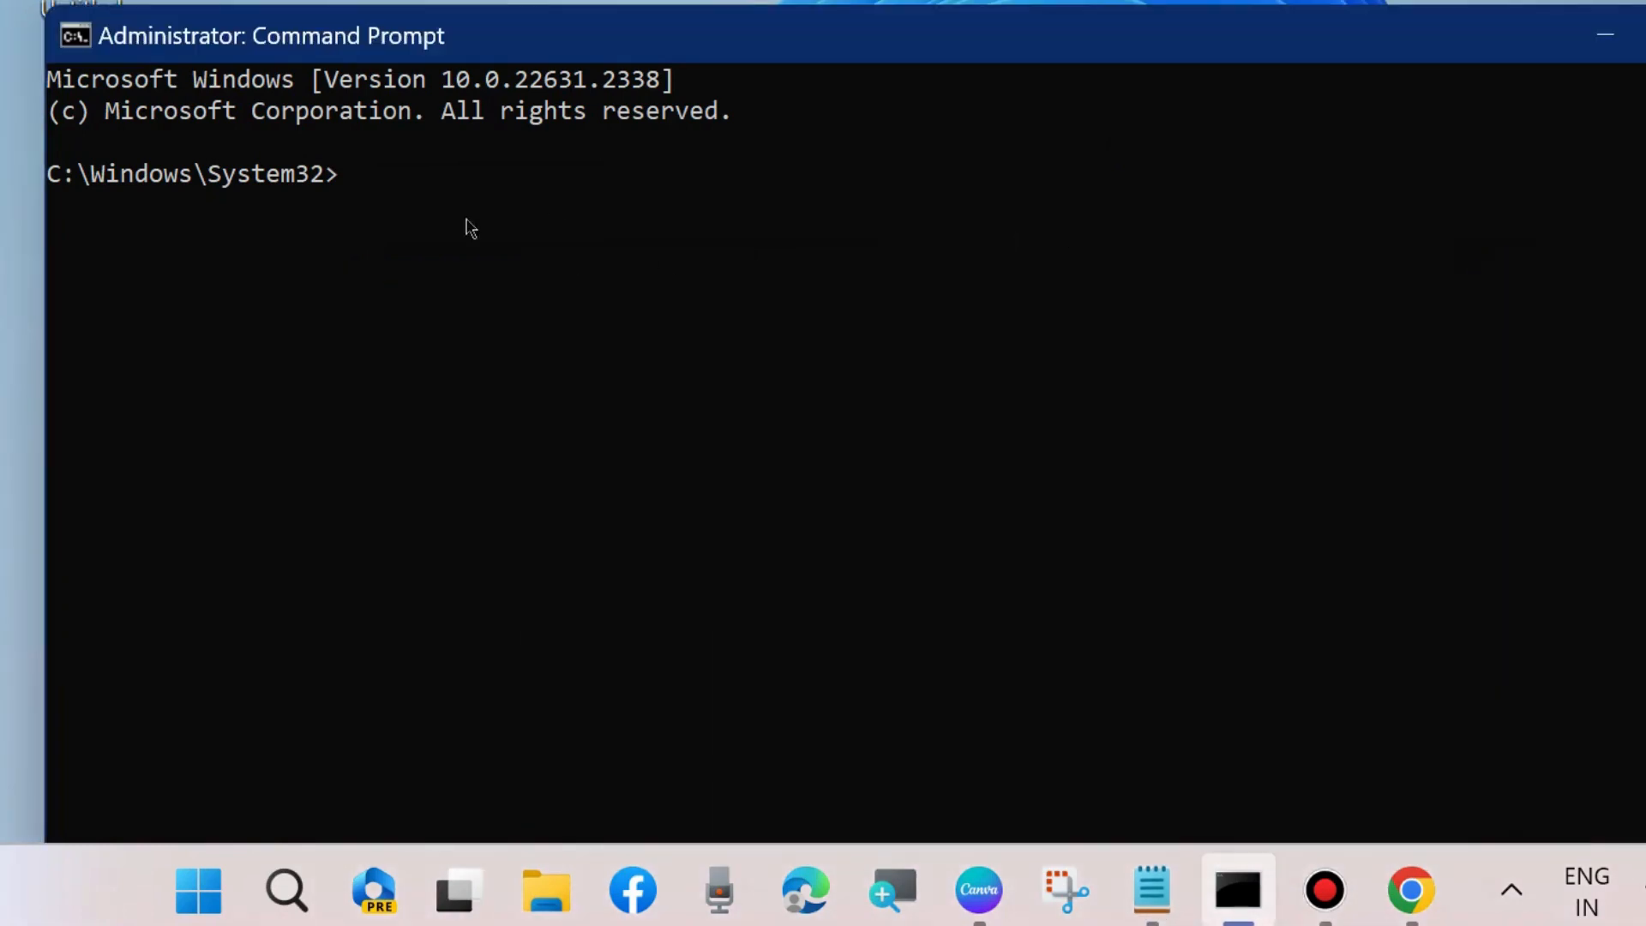
Type sfc /scannow at the Administrator System32 prompt without running it.
{"action": "type", "text": "sfc"}
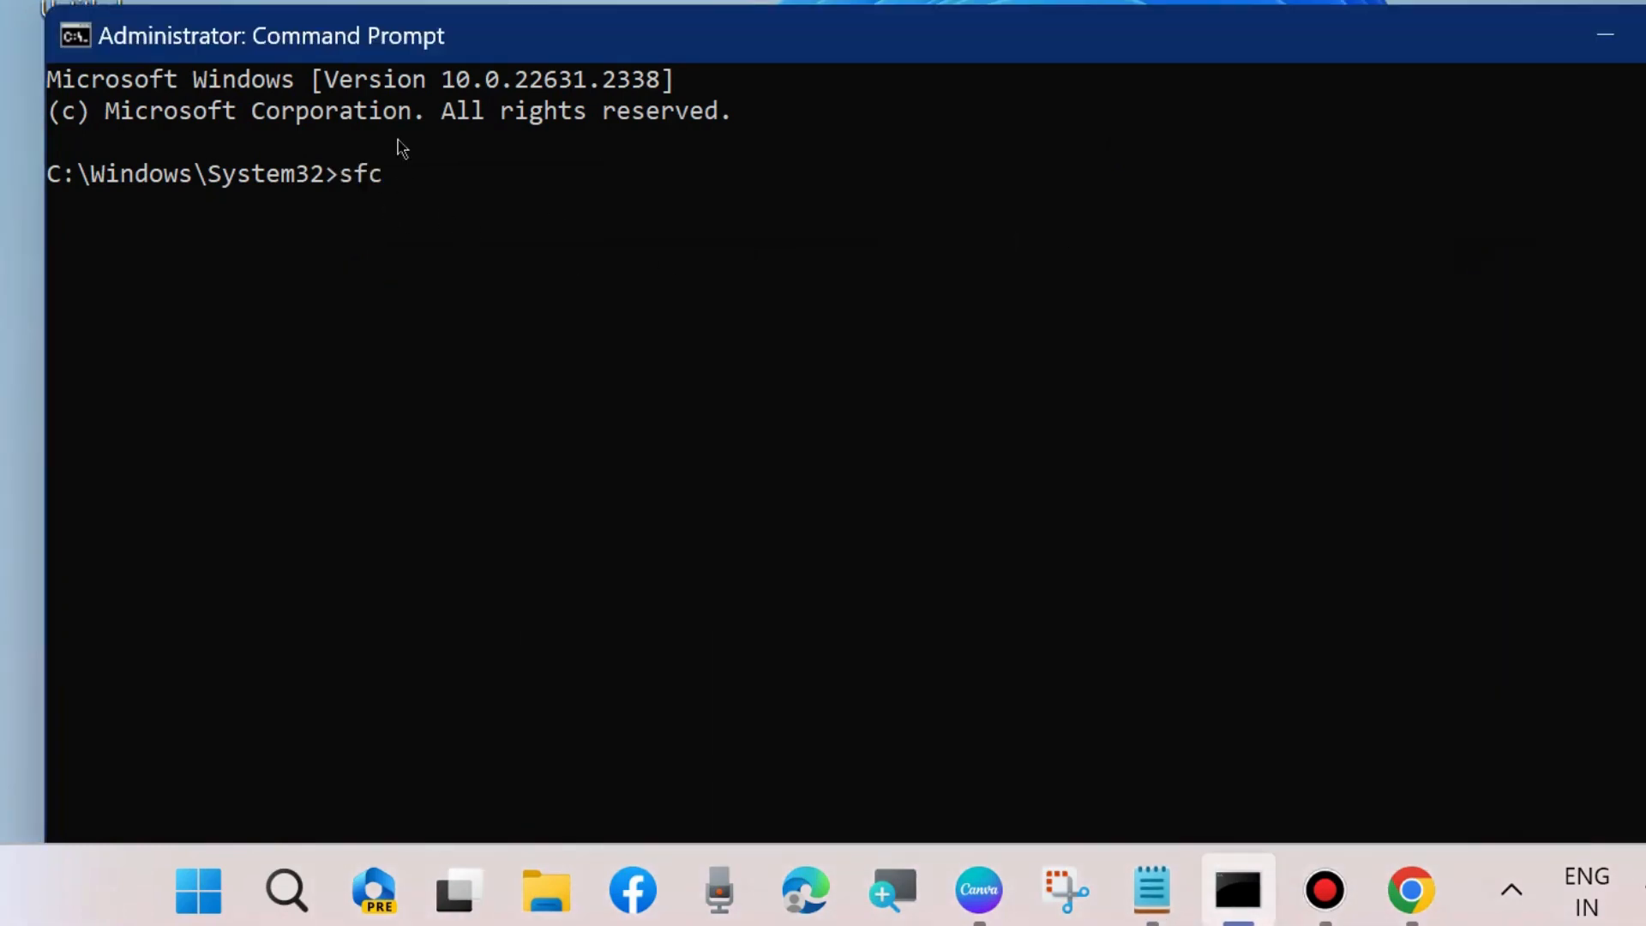
{"action": "type", "text": "/scanno"}
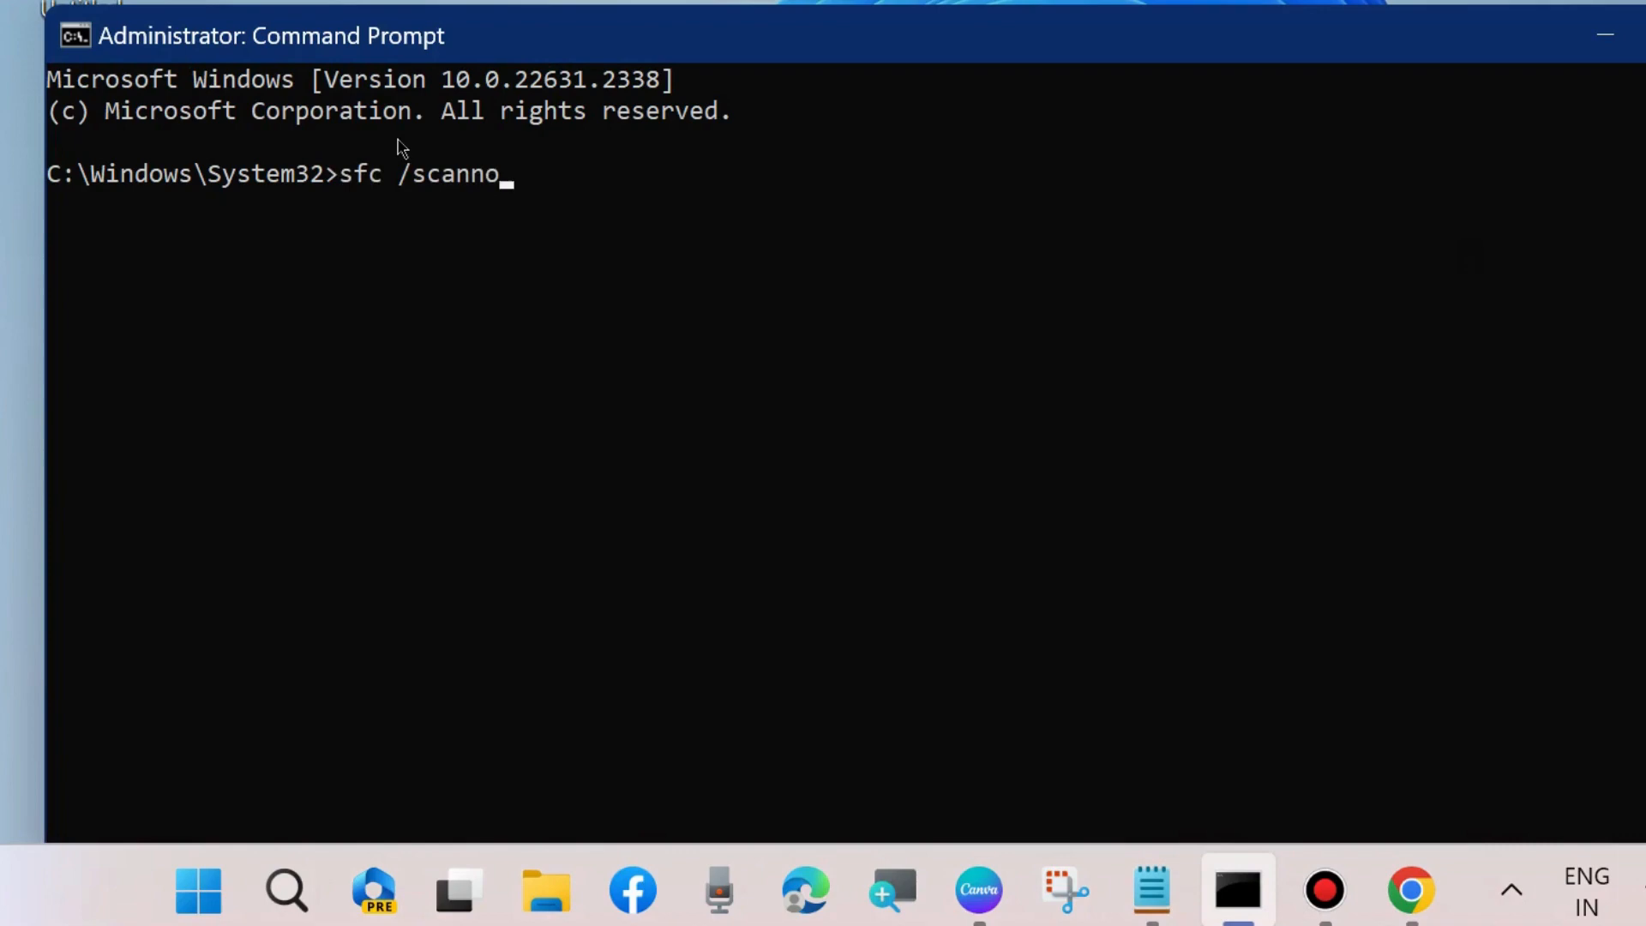
{"action": "type", "text": "w"}
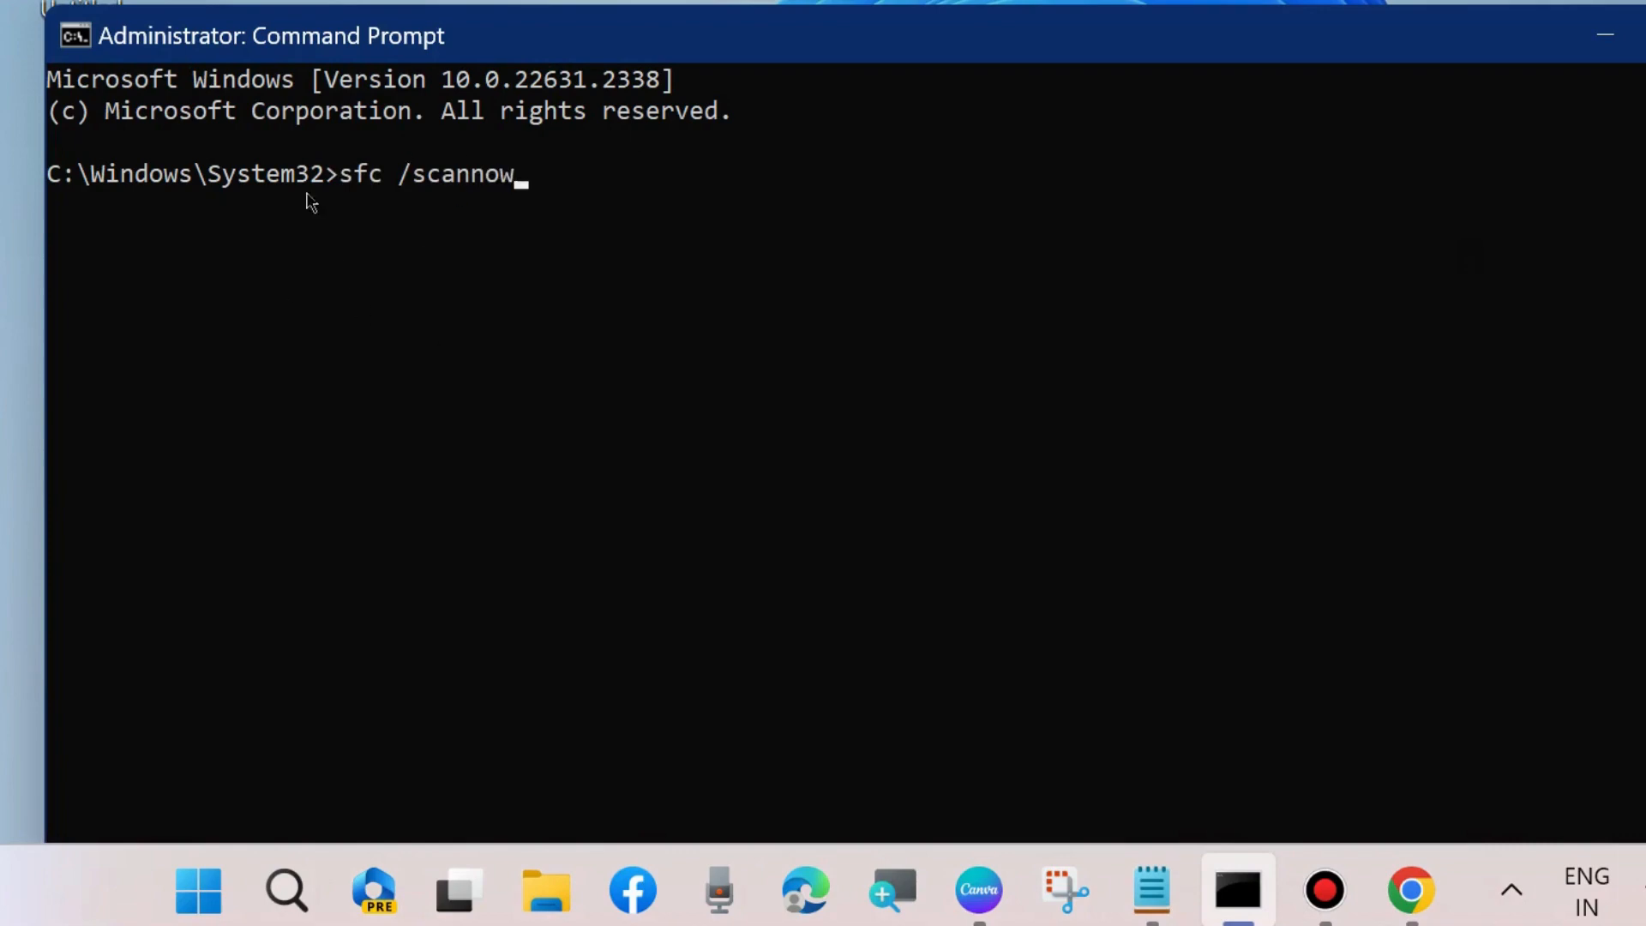
{"action": "mouse_move", "coordinate": [1563, 59]}
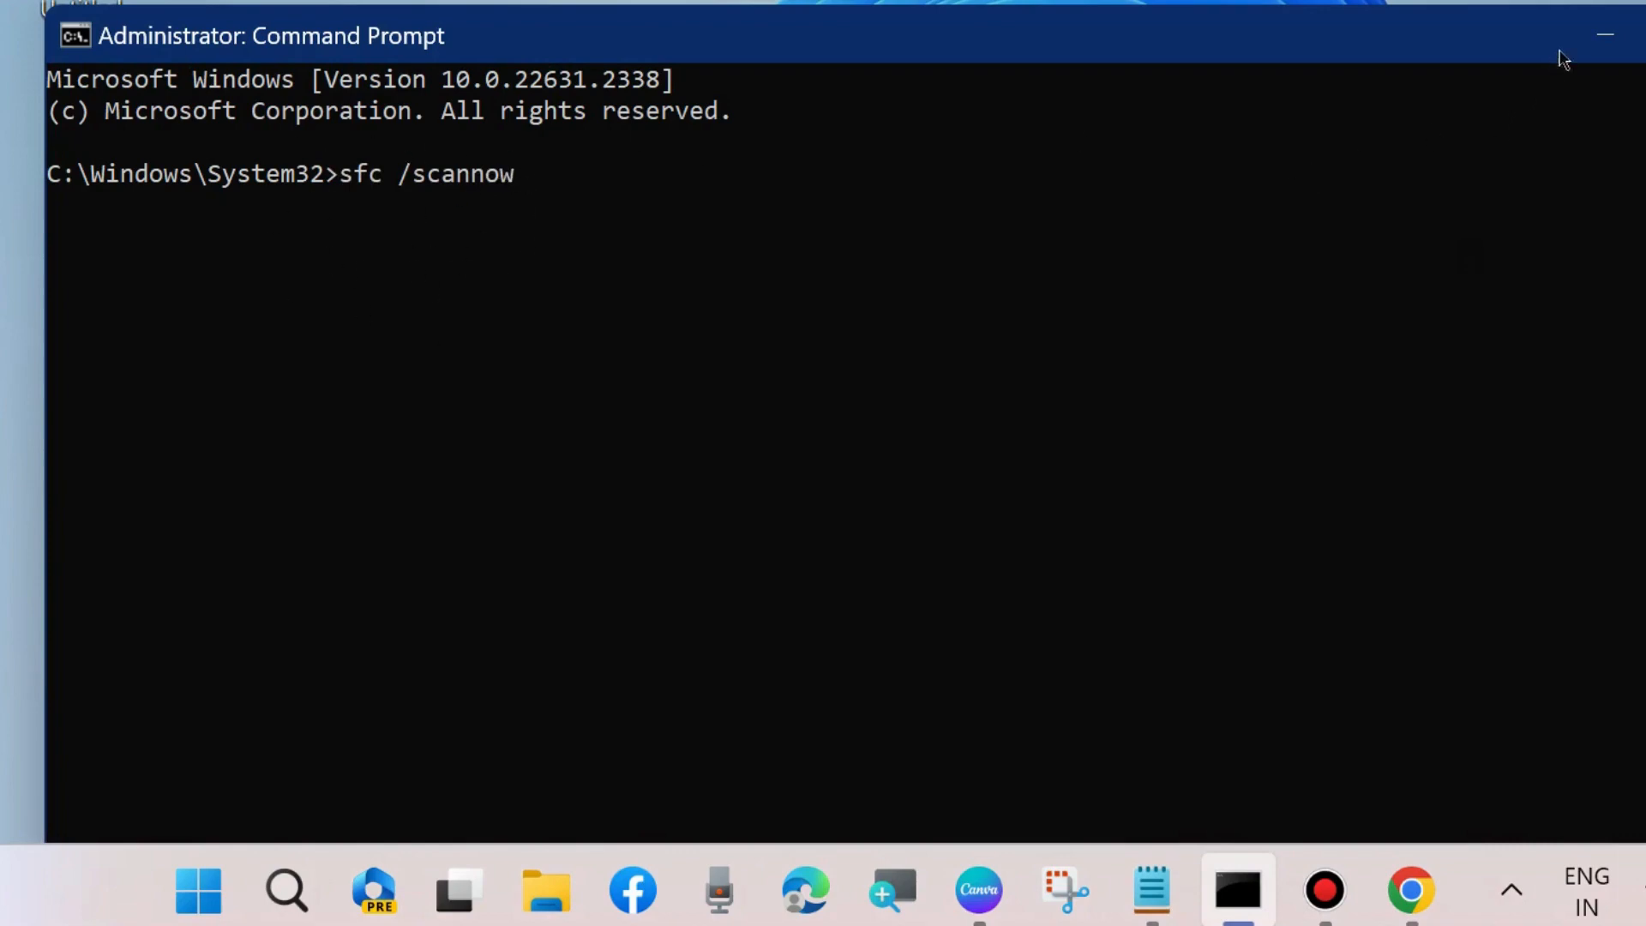